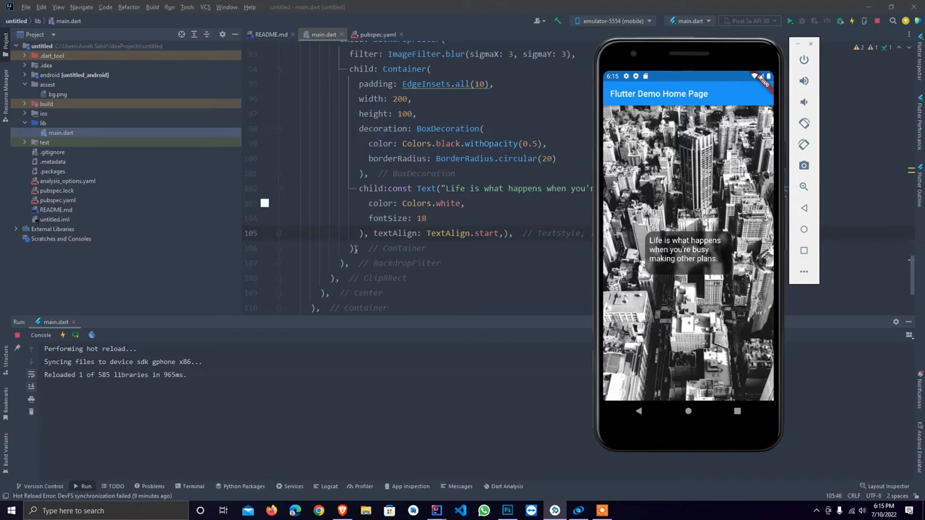
mouse_move(355, 248)
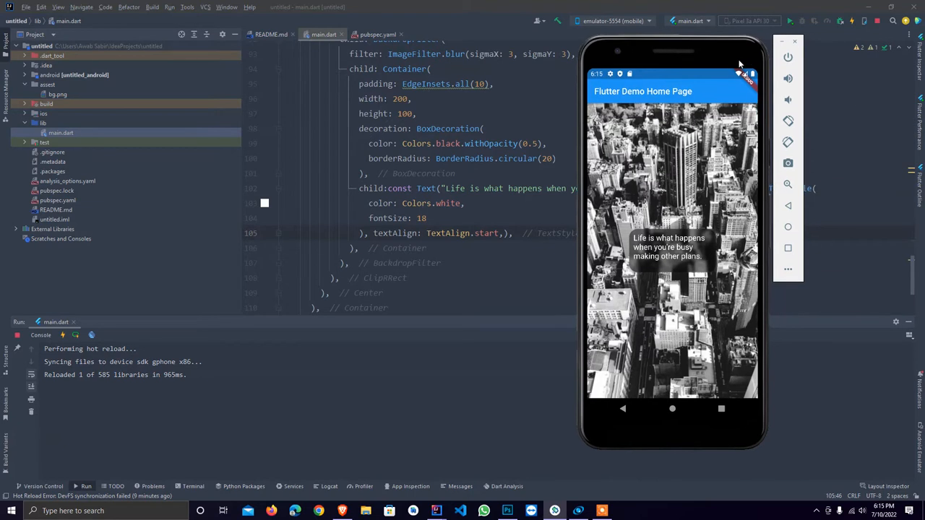
mouse_move(597, 242)
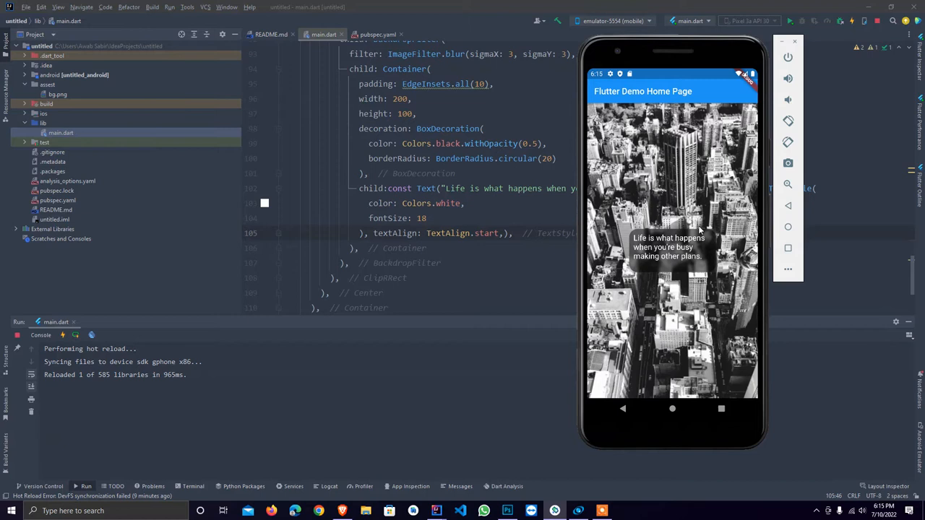
mouse_move(716, 264)
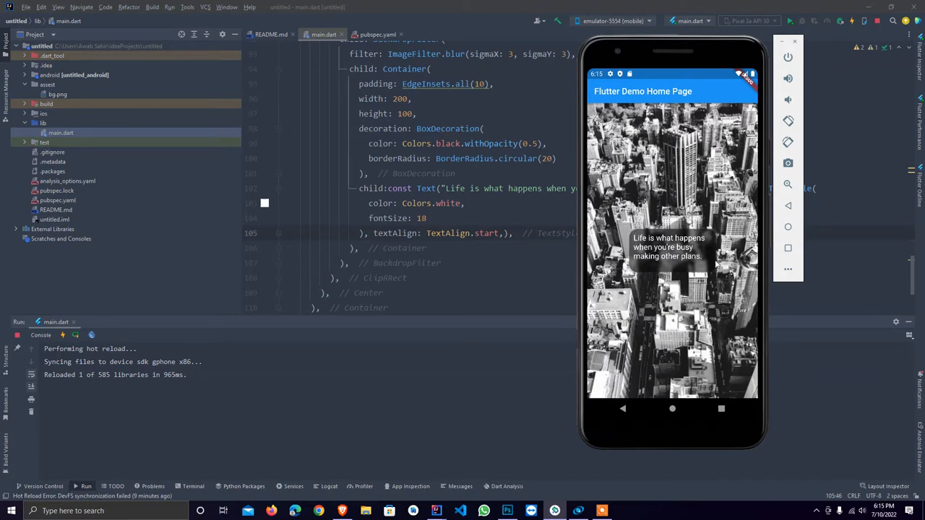
mouse_move(785, 40)
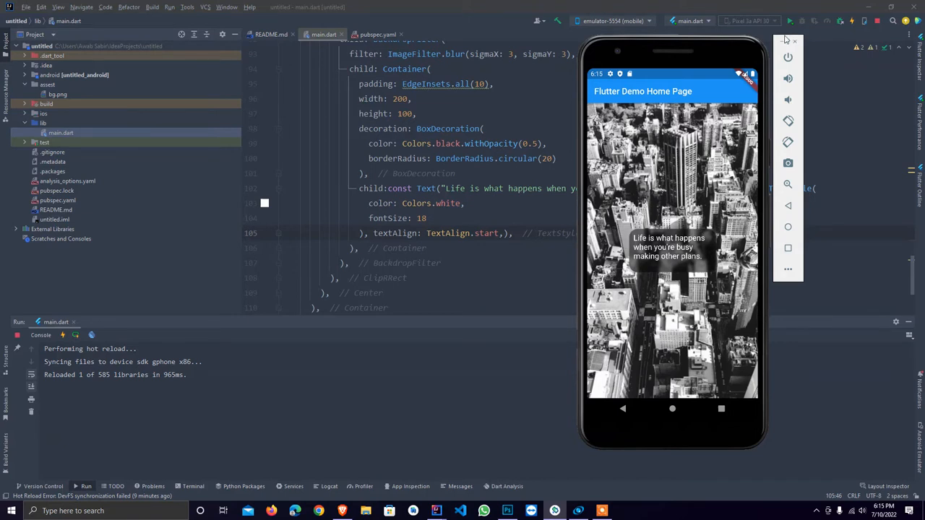
mouse_move(787, 41)
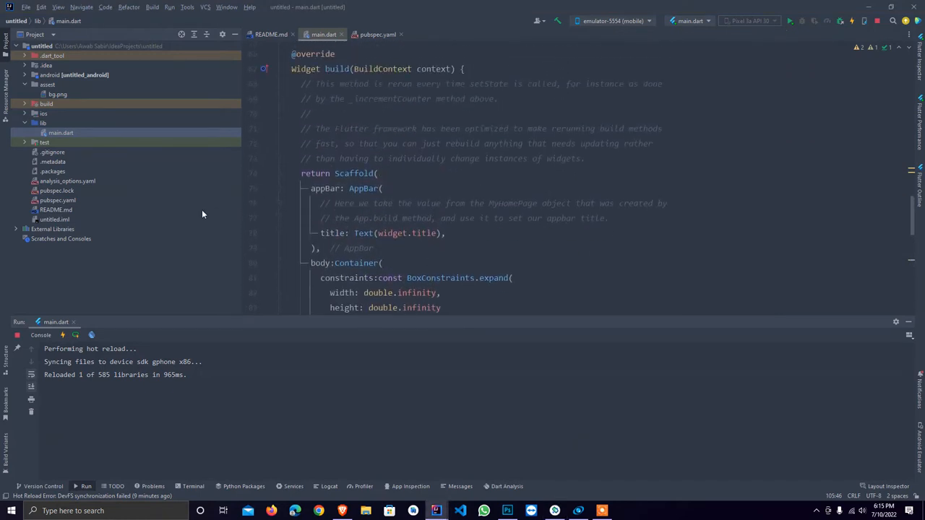
Preview bg.png, then delete the Center quote child from the body Container in main.dart.
double_click(57, 93)
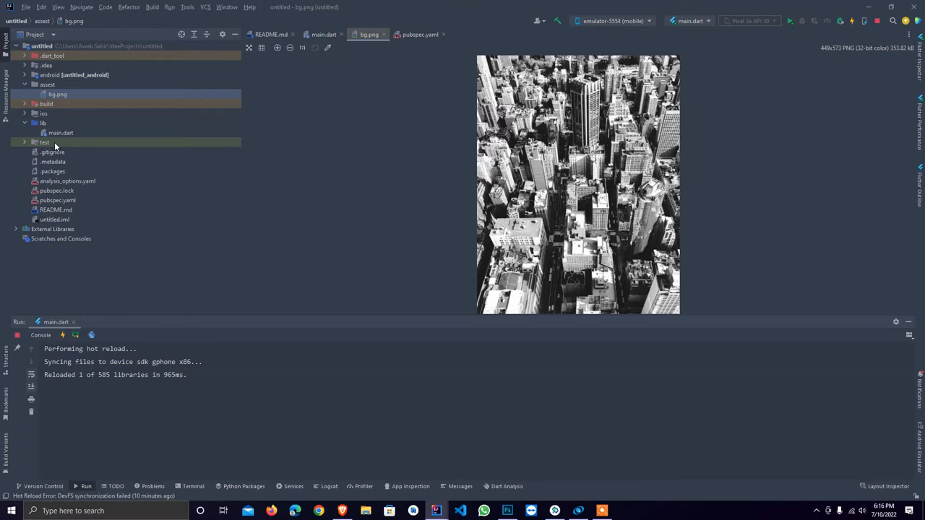
left_click(324, 34)
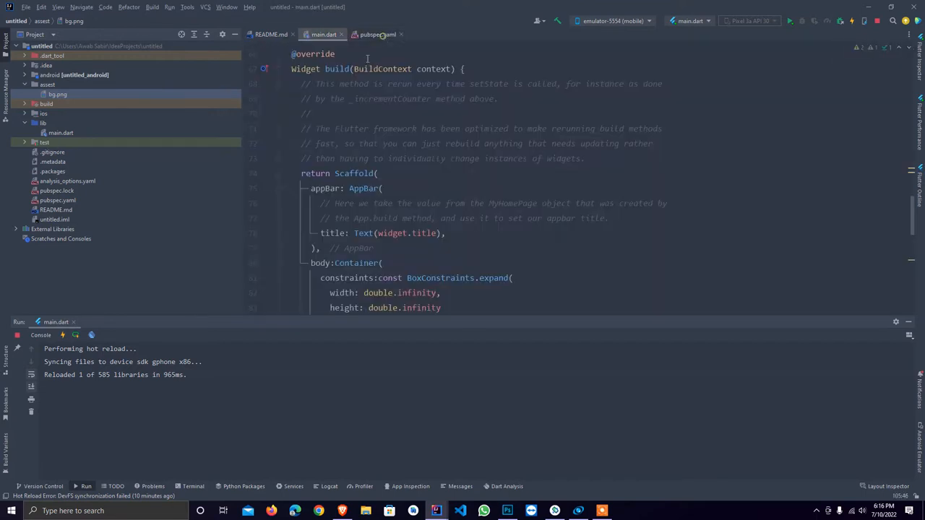
scroll("down", 3)
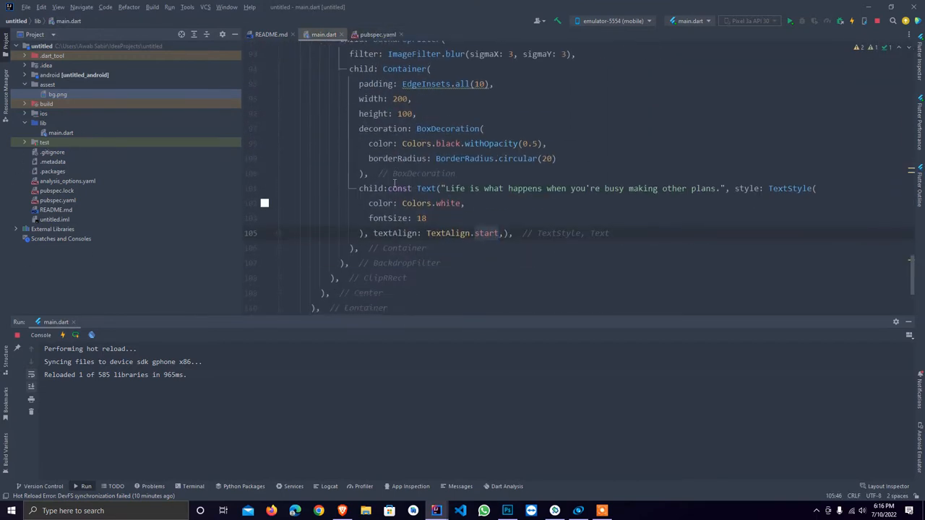
scroll("up", 3)
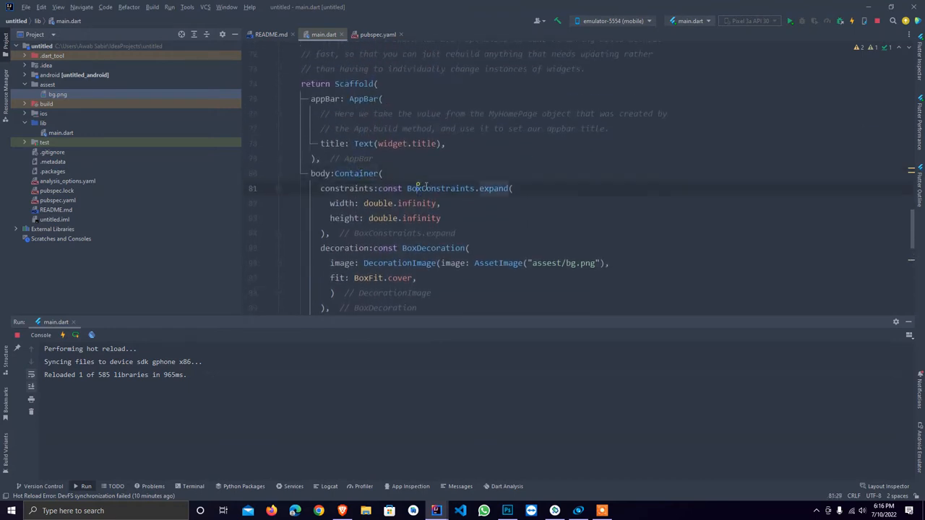
scroll("down", 3)
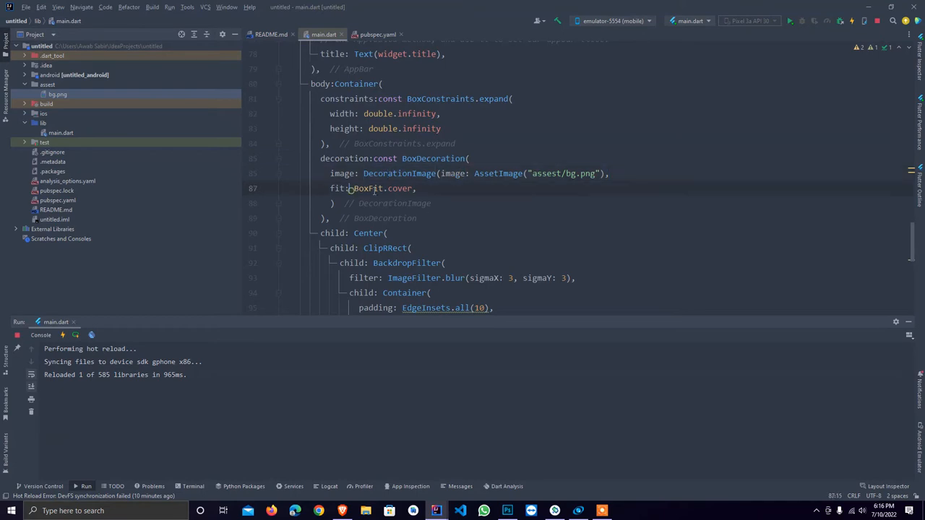
scroll("down", 3)
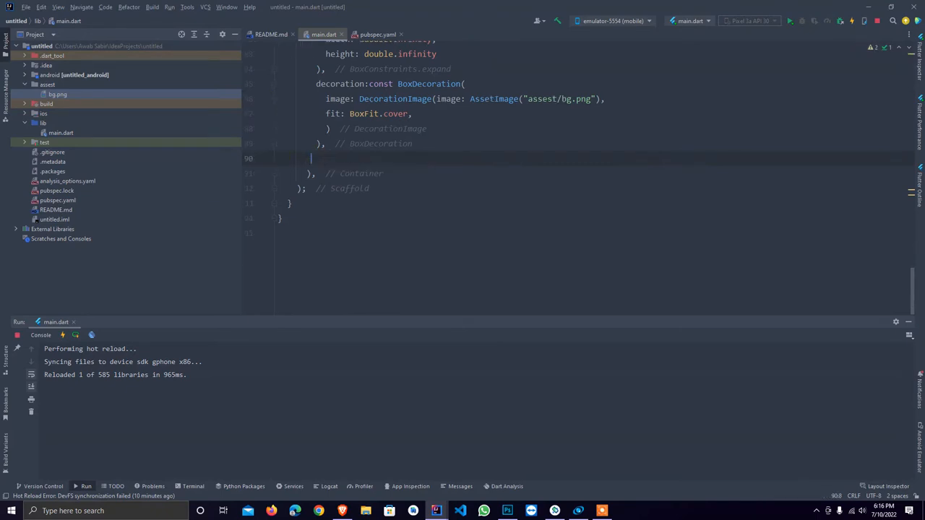
Check the emulator to confirm only the city background image remains.
left_click(66, 334)
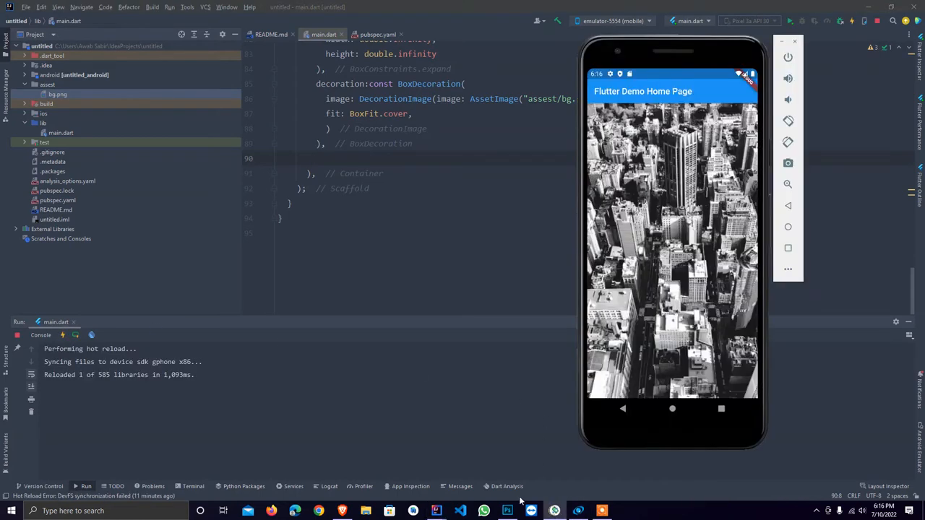
mouse_move(688, 156)
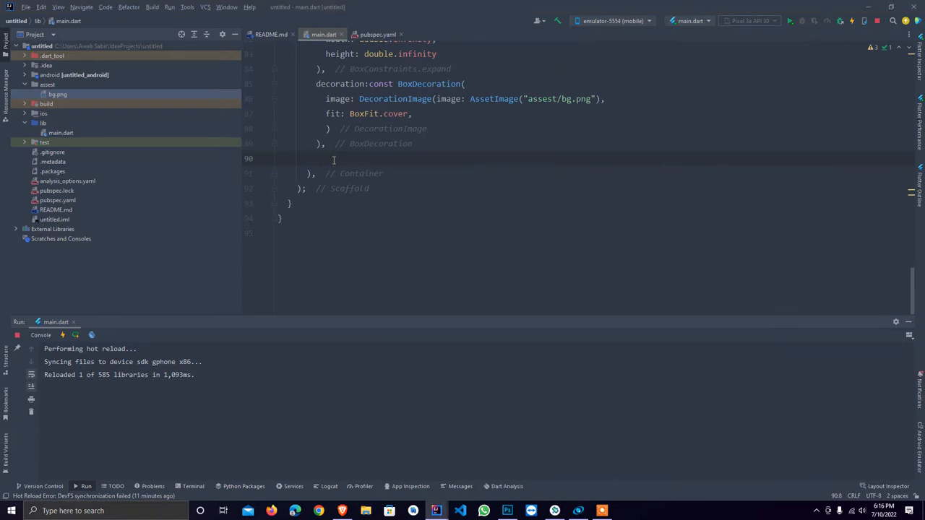
Add a BackdropFilter child to the body Container via autocomplete.
type("child: ,")
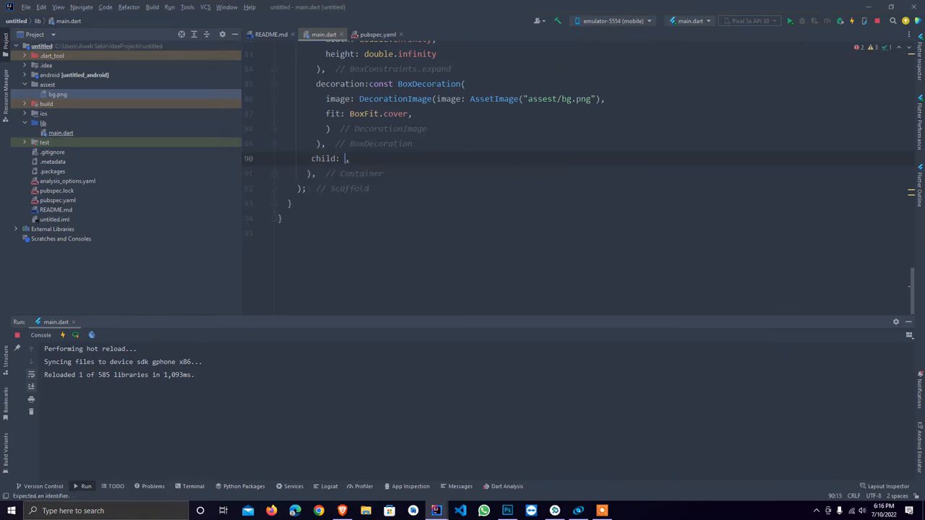
type("Ba")
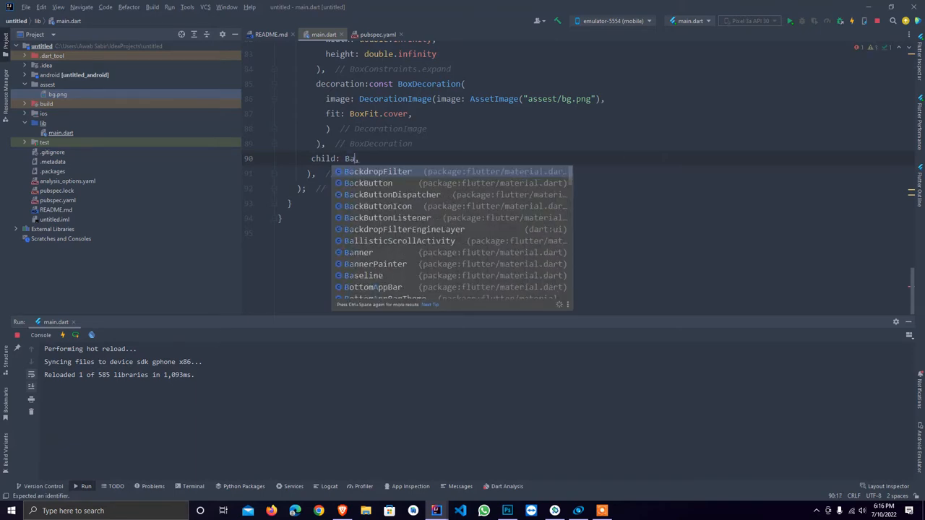
left_click(378, 172)
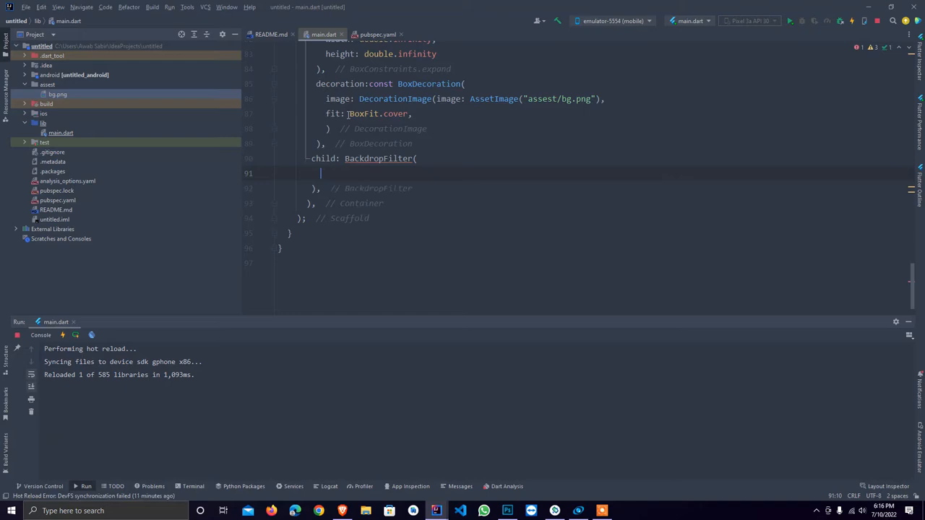
Set the BackdropFilter's filter to ImageFilter.blur with sigmaY 10 and sigmaX 10.
type("filter: null,")
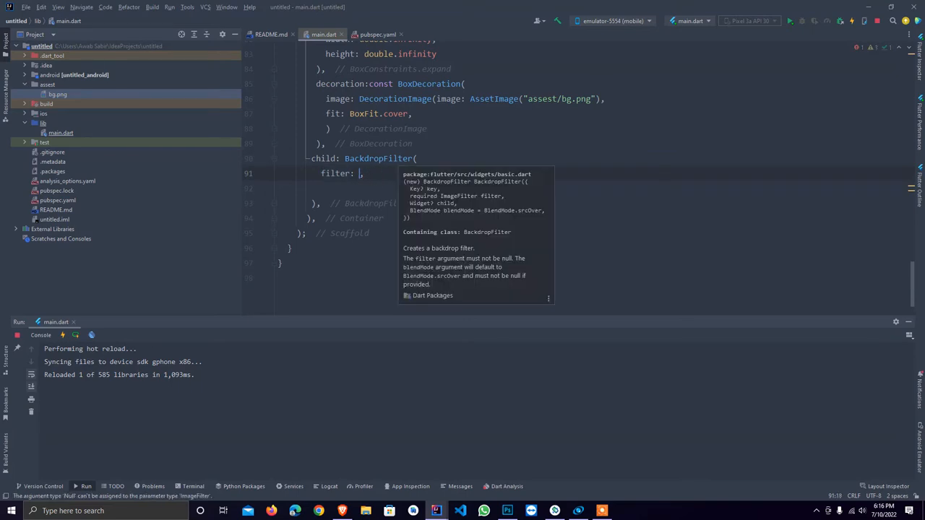
type("ImageFilter.")
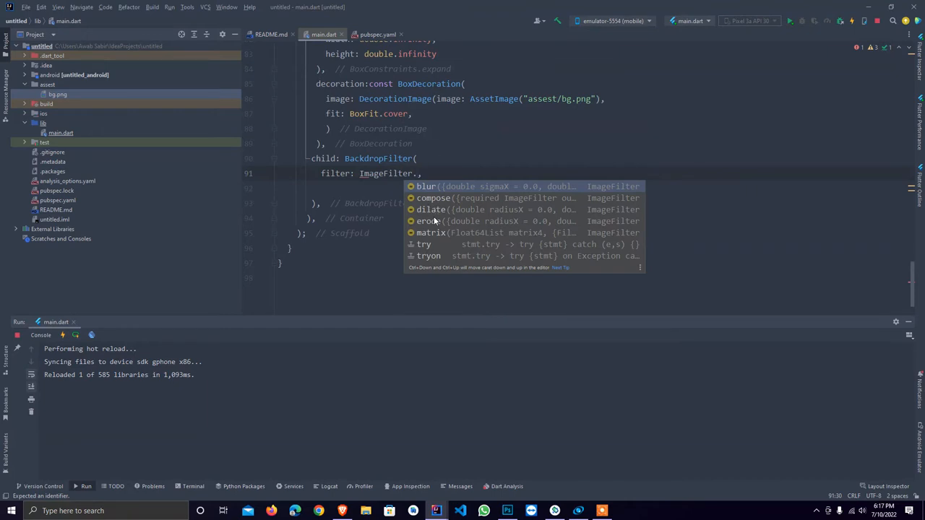
mouse_move(435, 224)
type("blur()")
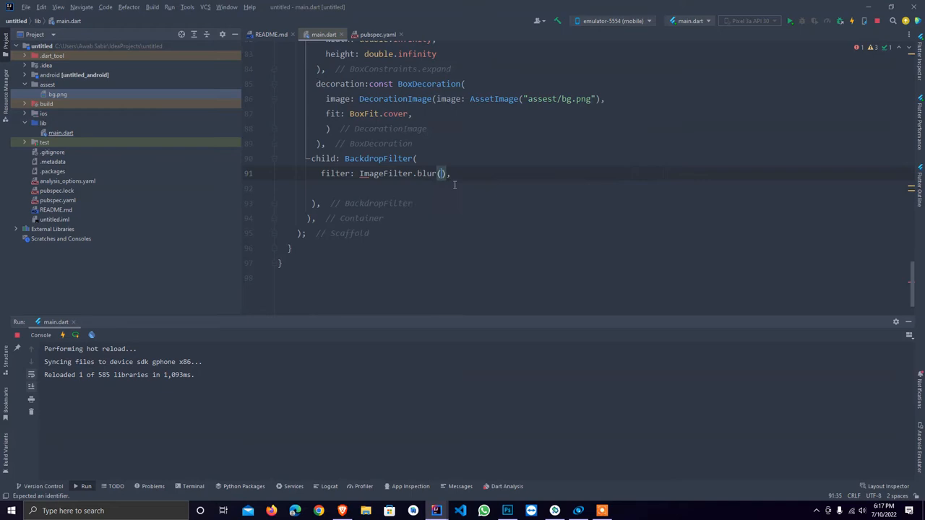
key("enter")
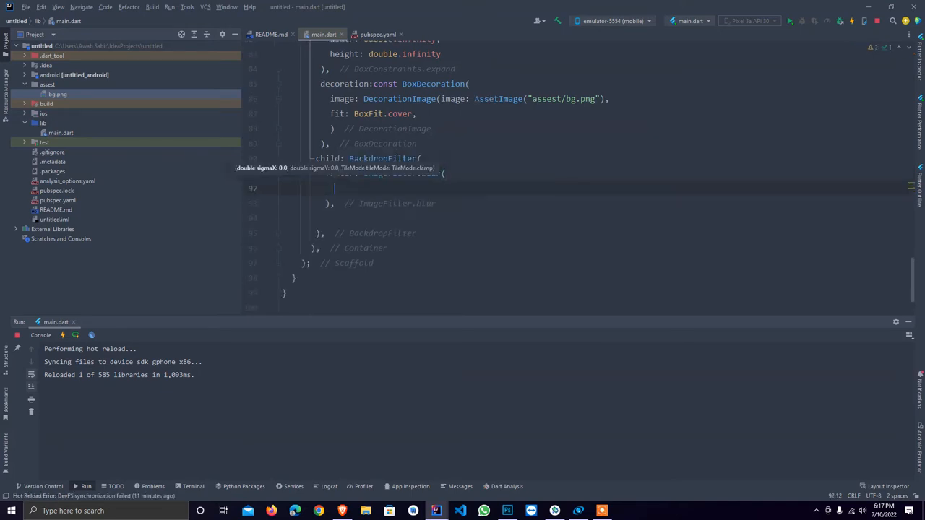
type("sigmaY:")
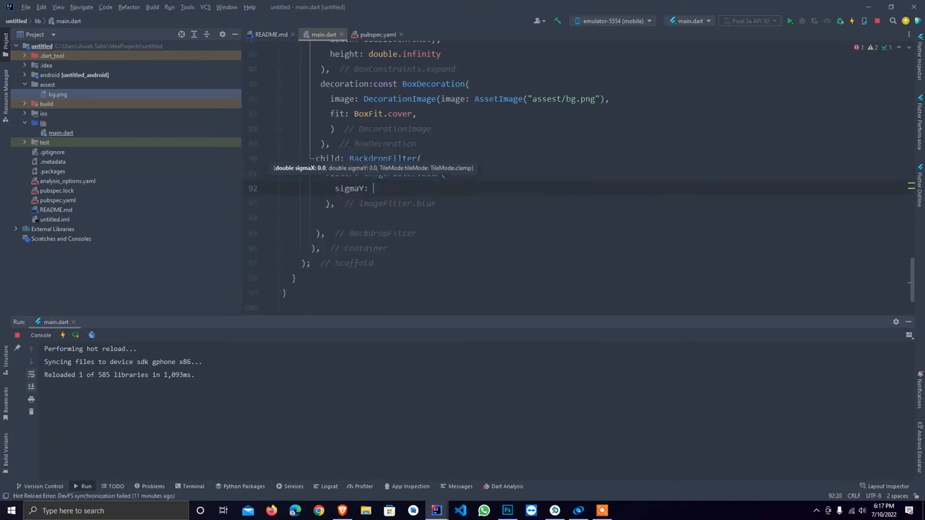
type("1,")
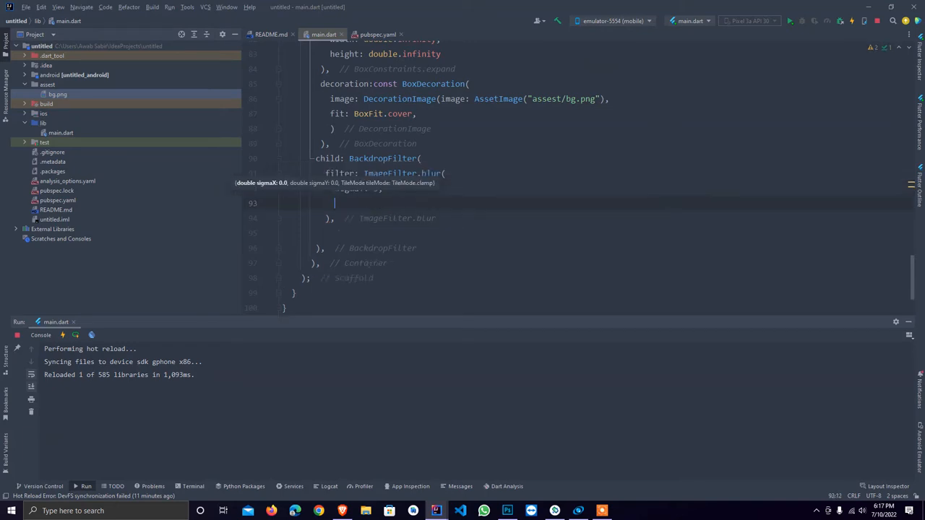
type("sigmaX:")
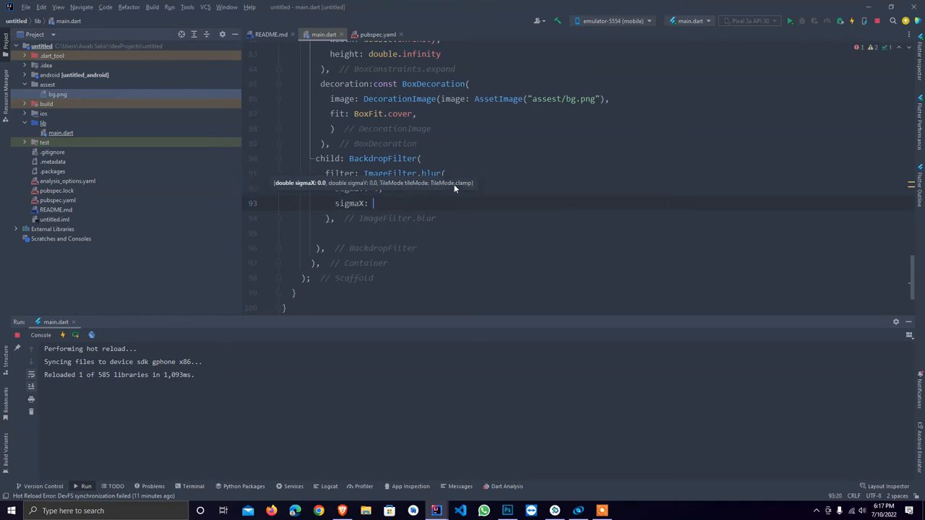
type("3")
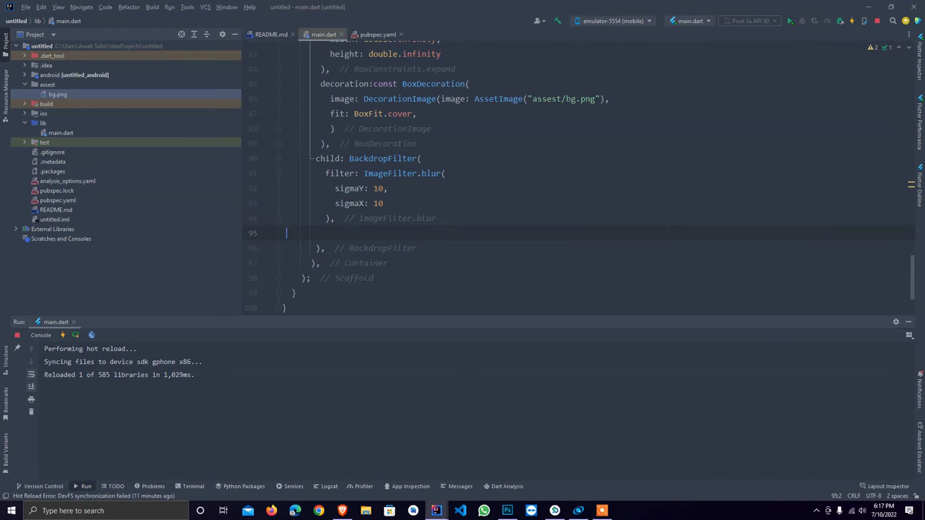
Add a child Container with color Colors.black.withOpacity(0.5) inside the BackdropFilter.
type("child: ,")
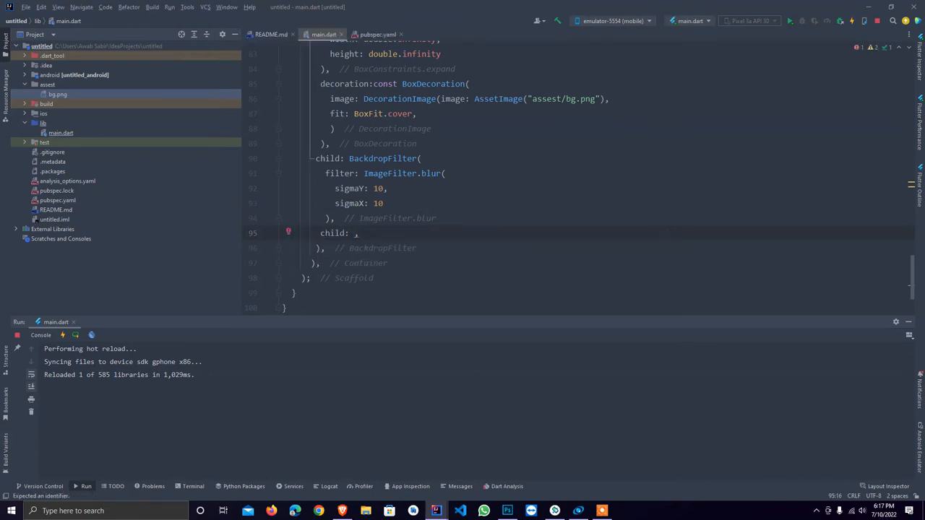
type("Container(")
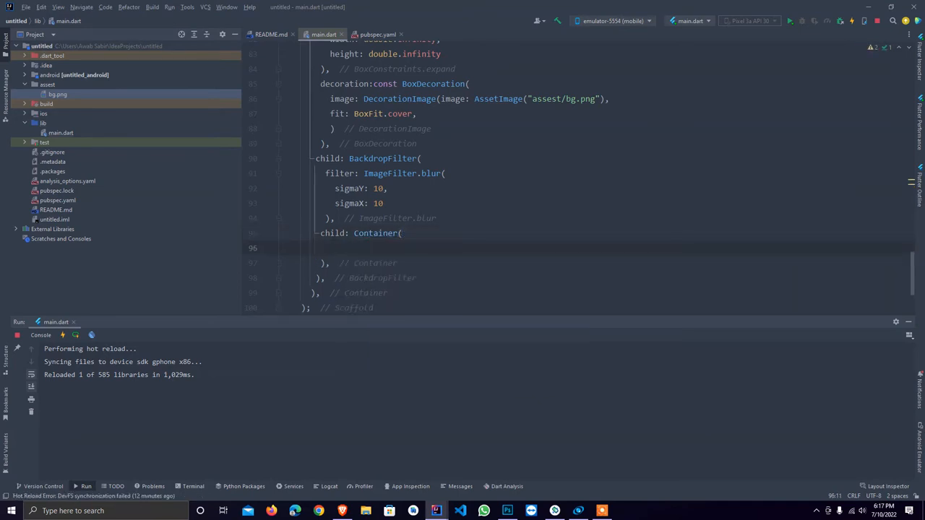
type("color: ,")
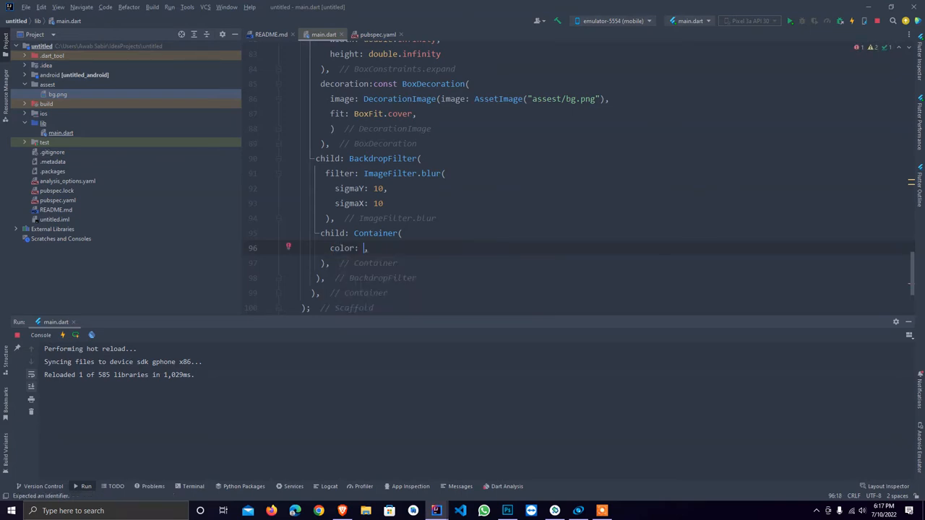
type("C")
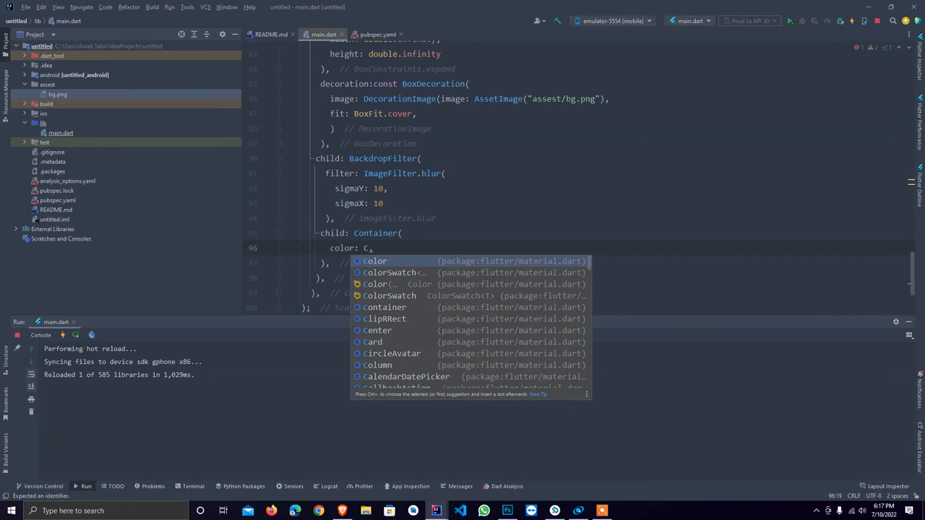
type("olors.black.withOpacity(0.")
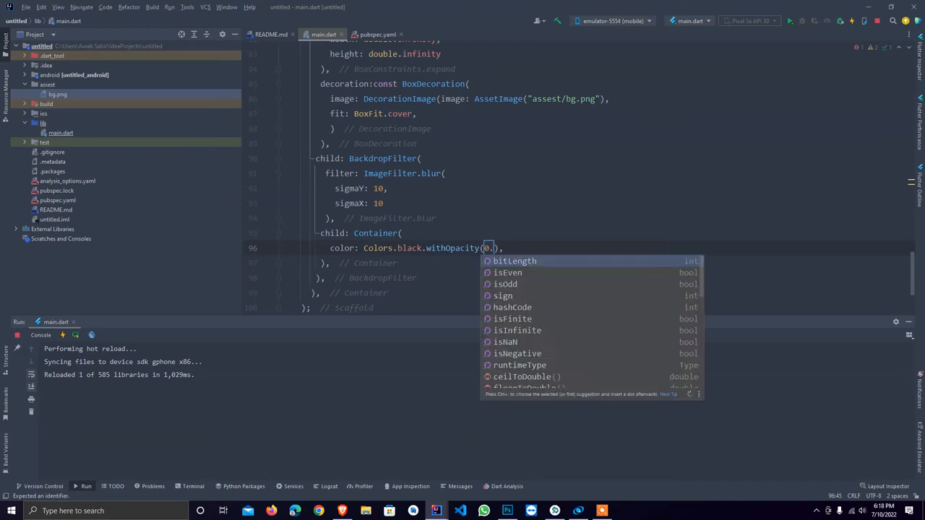
type("5")
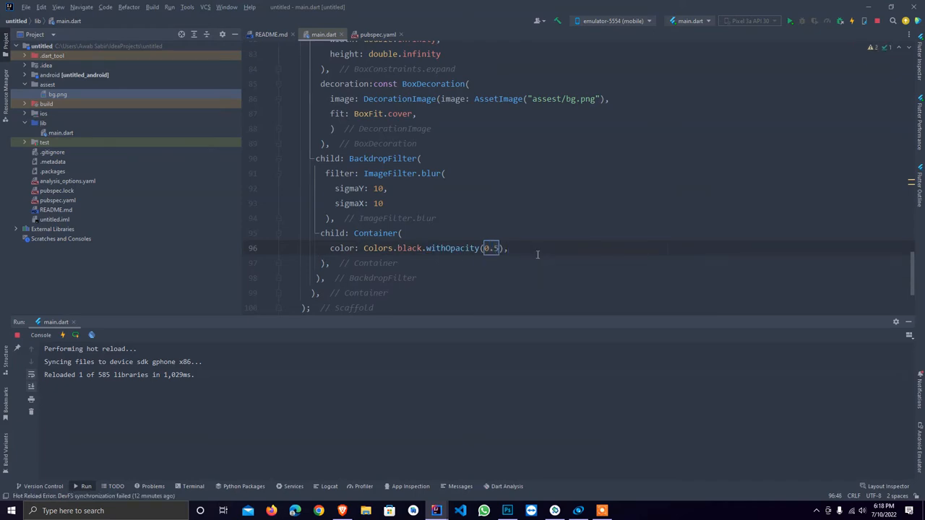
type("child: Te")
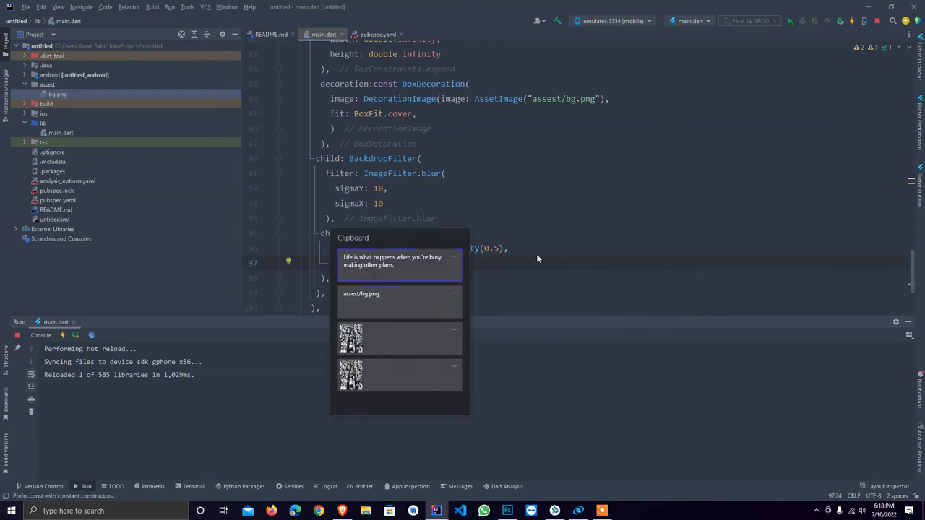
Paste the 'Life is what happens…' quote as a const Text styled with white color.
left_click(391, 261)
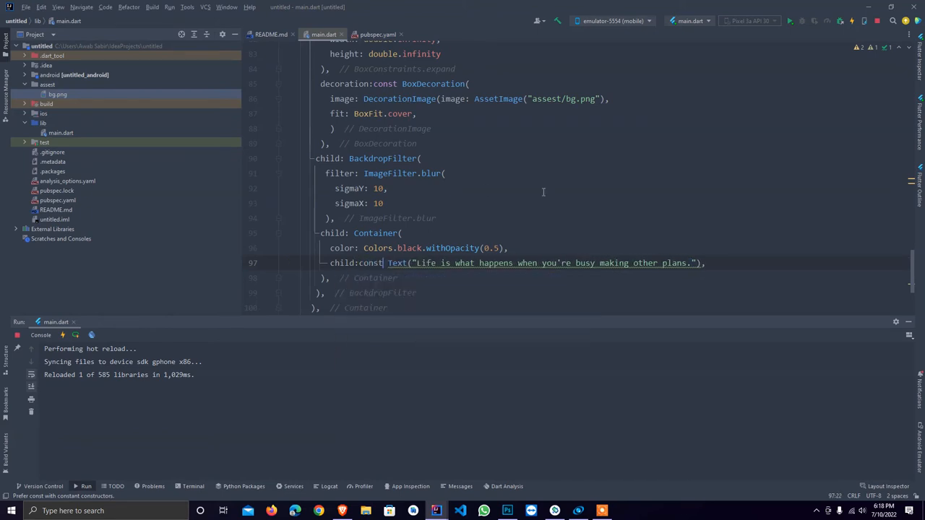
type(", s")
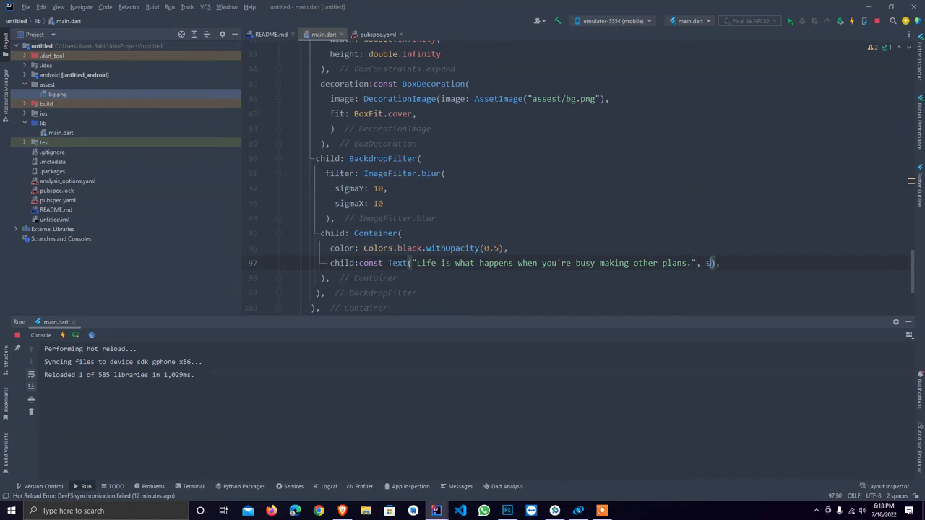
type("tyle: ,),")
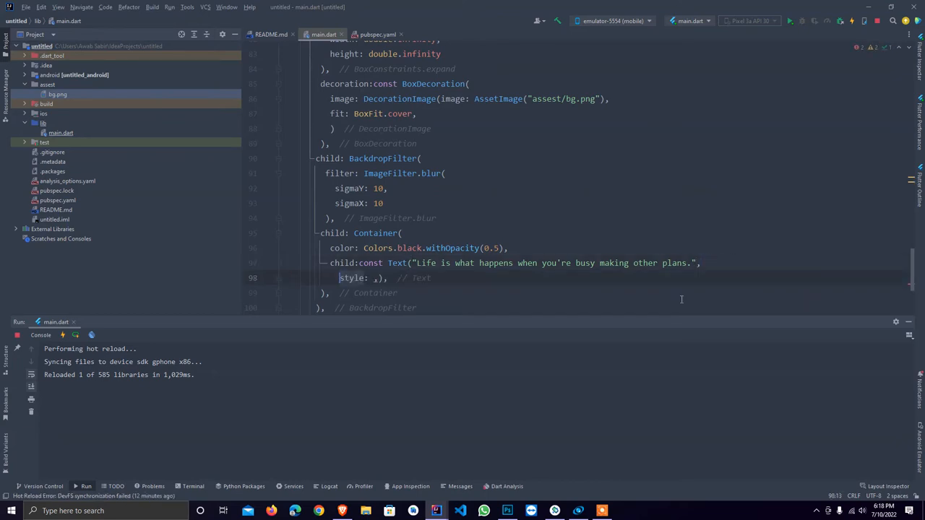
double_click(352, 278)
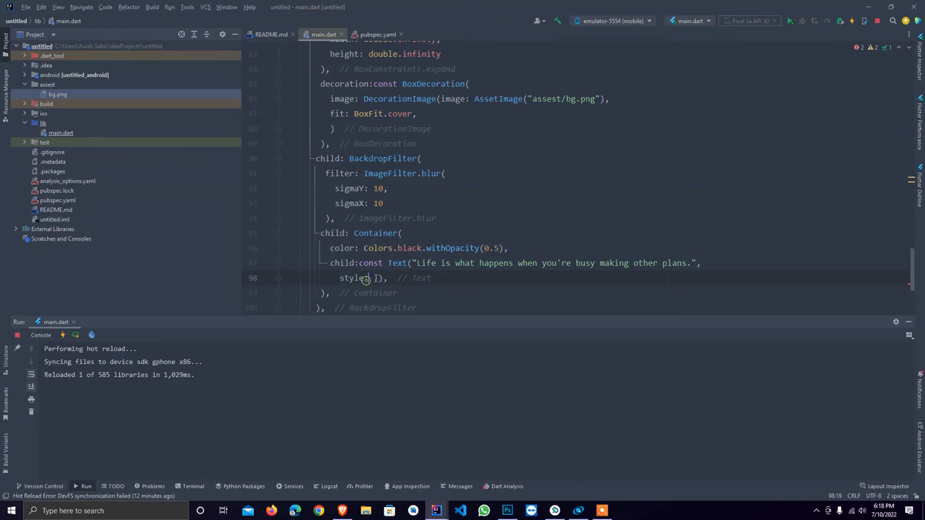
type("TextStyle()")
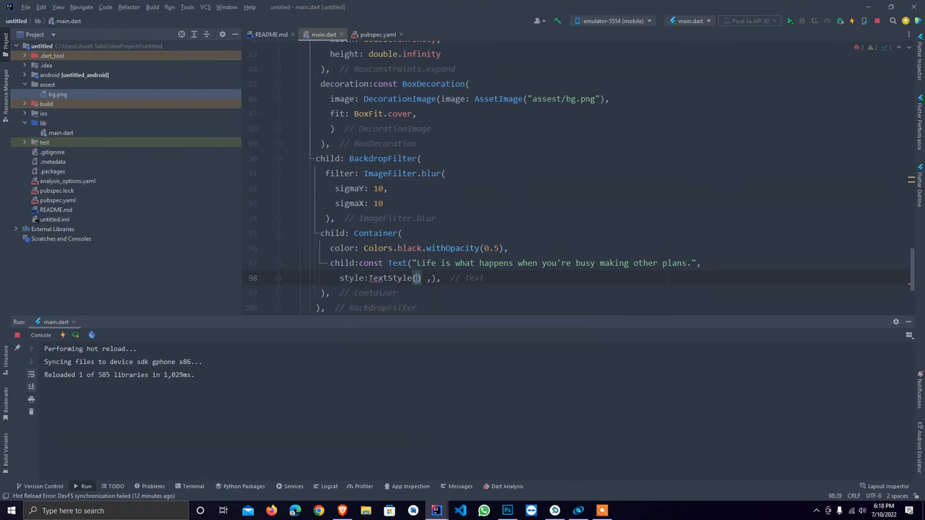
type("color: Colors.white")
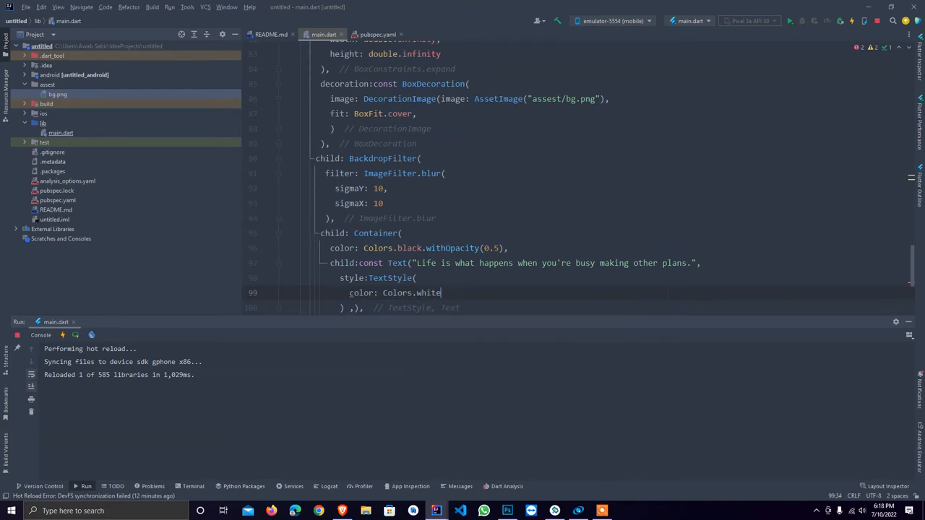
left_click(62, 335)
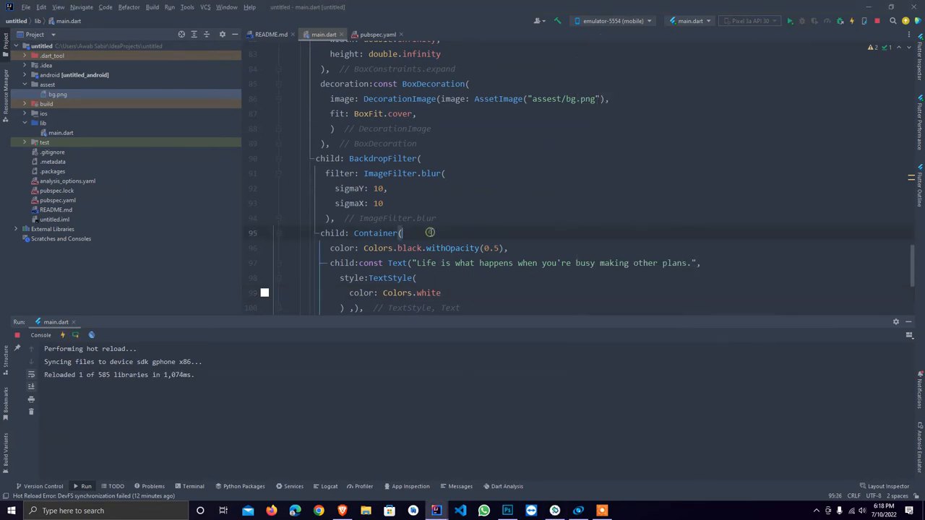
Give the quote Container width 200 and height 100, then adjust those numbers.
type("width: ,")
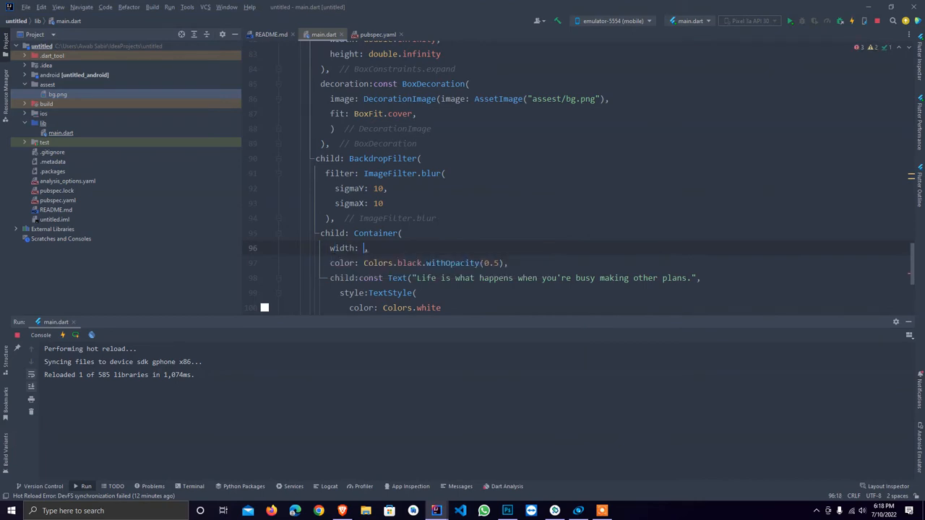
type("200")
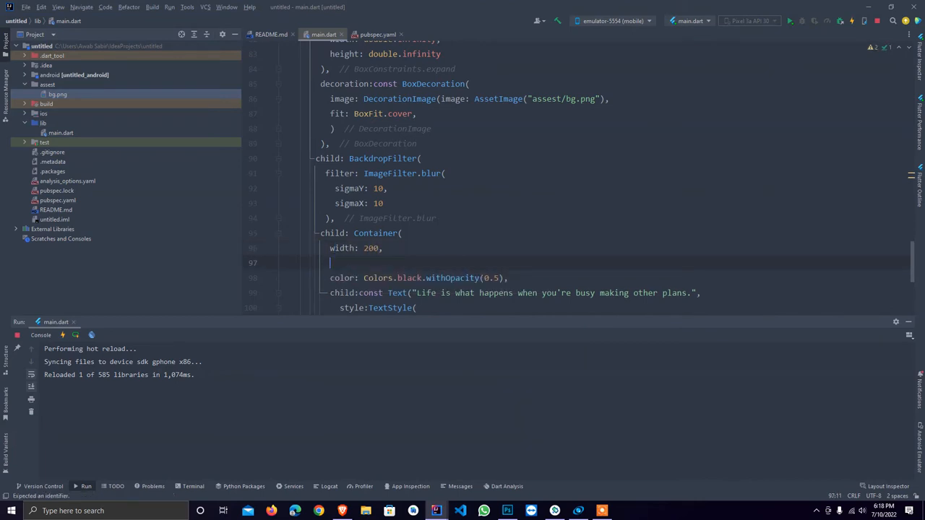
type("height: 100,")
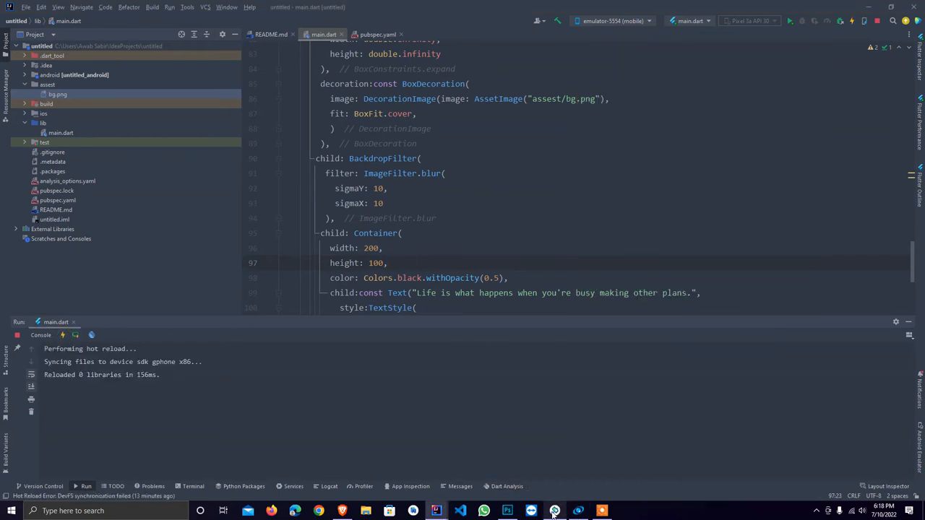
left_click(554, 511)
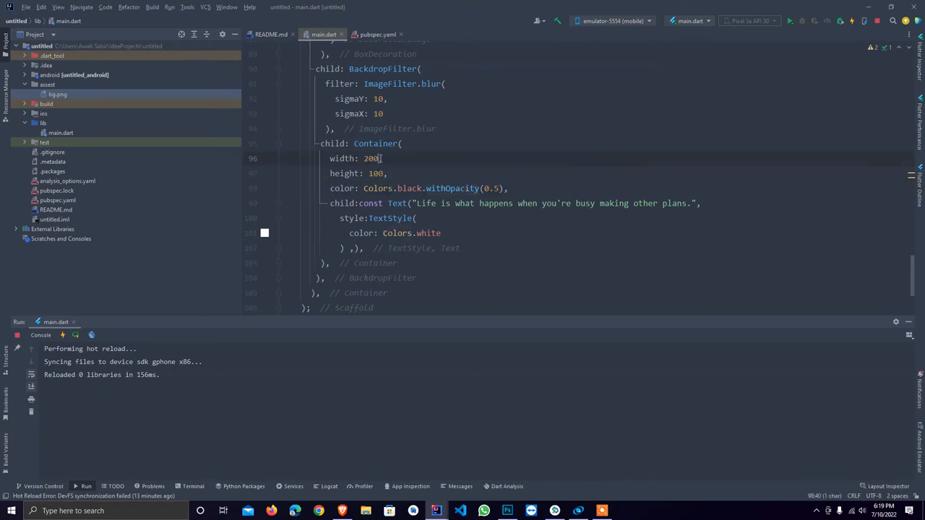
type("3")
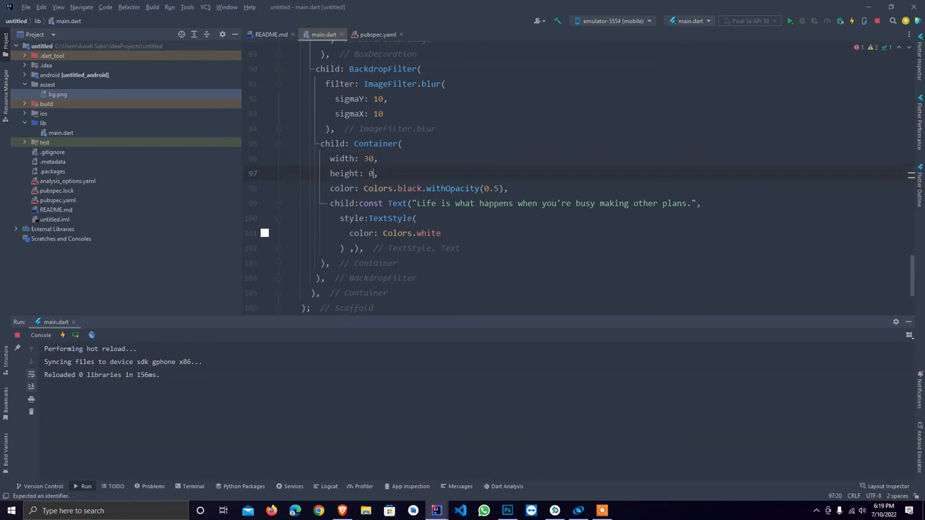
type("3")
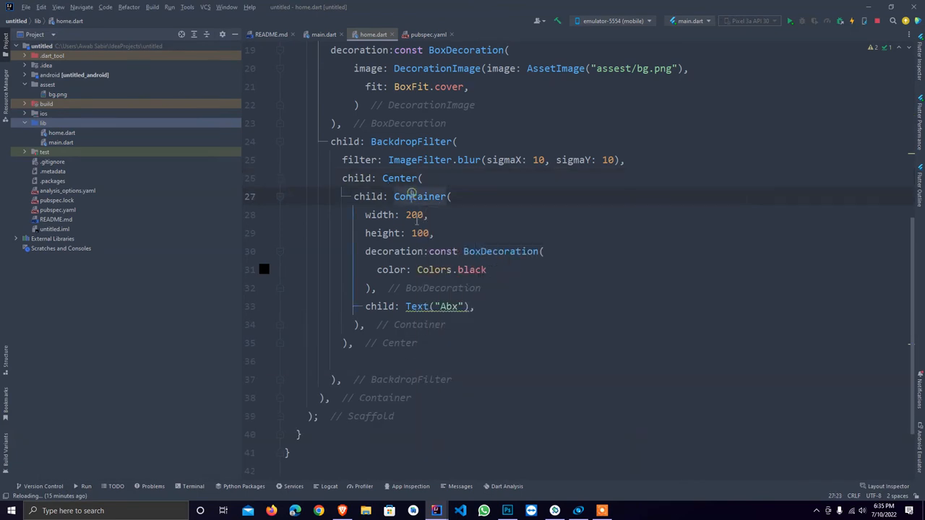
Change the box's BoxDecoration color to Colors.black.withOpacity(0.5).
left_click(421, 233)
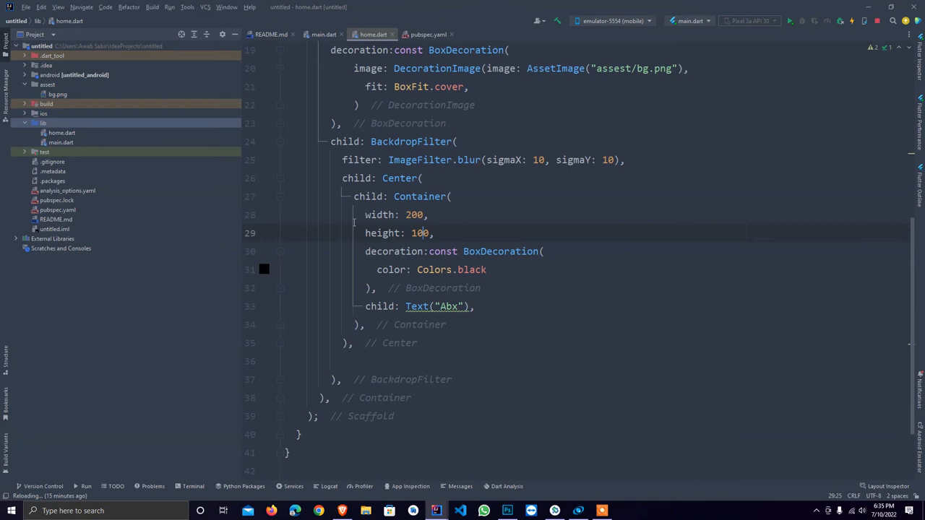
left_click(486, 269)
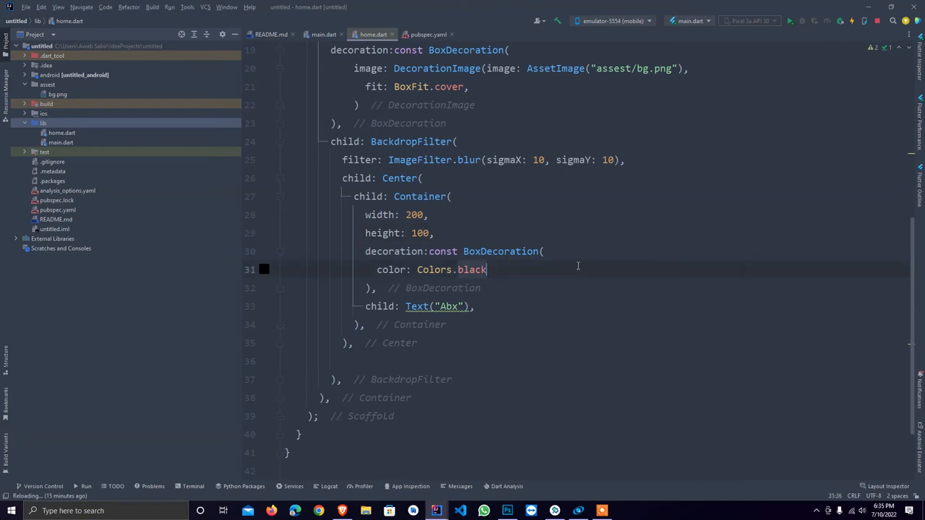
type(".withOpacity(0")
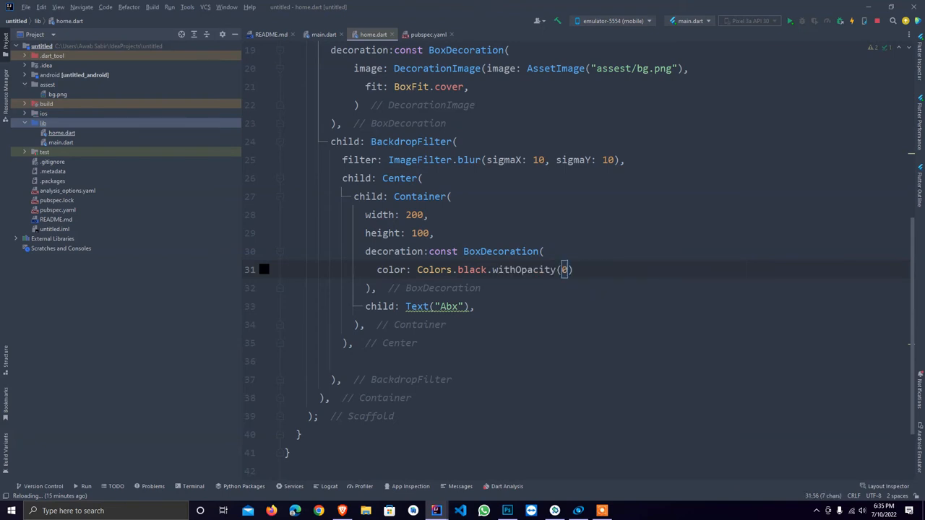
type(".5")
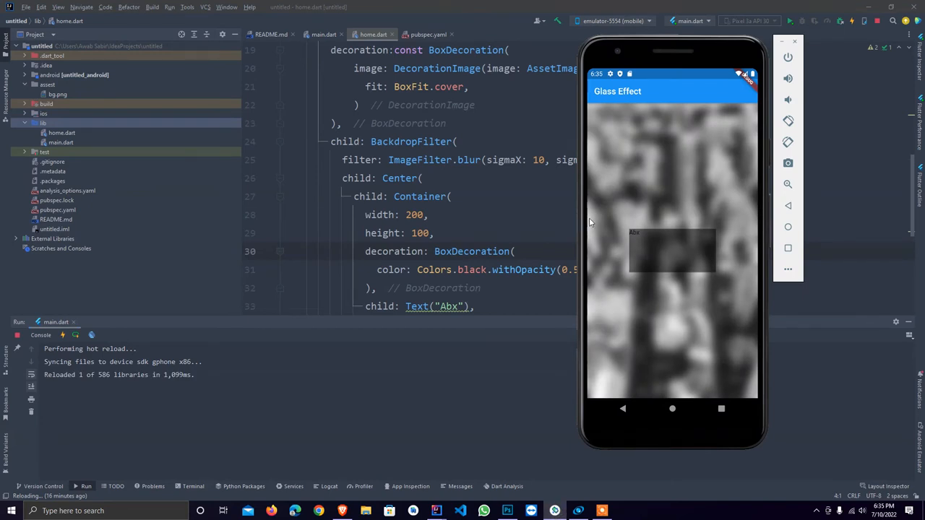
mouse_move(598, 308)
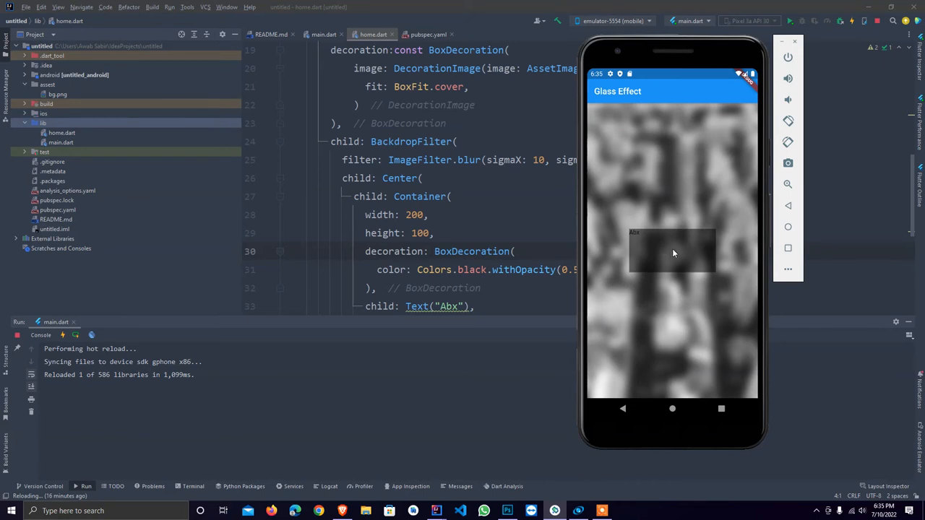
Add borderRadius: BorderRadius.circular(20) to the box's BoxDecoration.
scroll("down", 3)
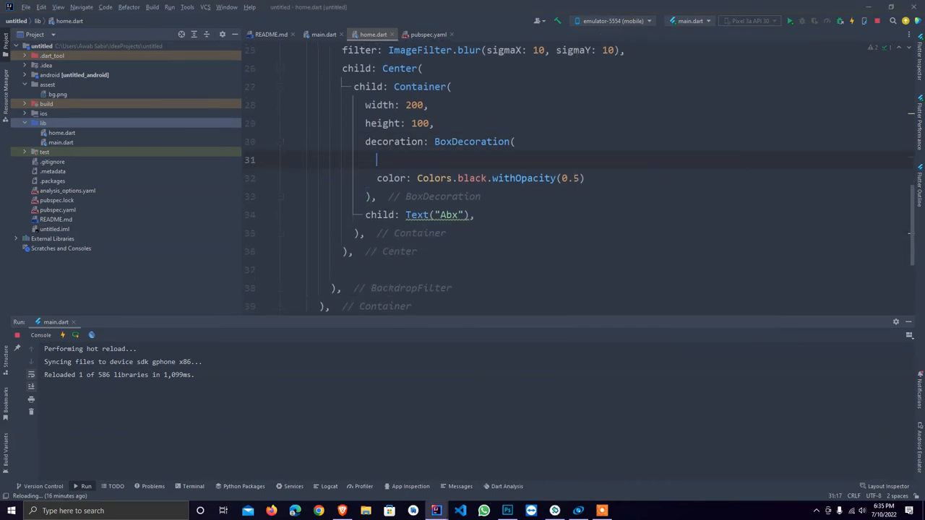
type("b")
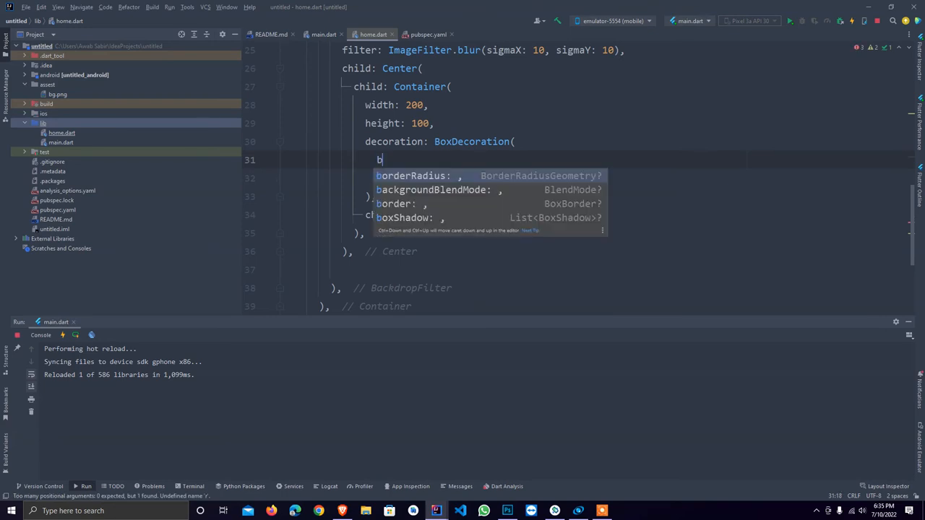
type("borderRadius: R,")
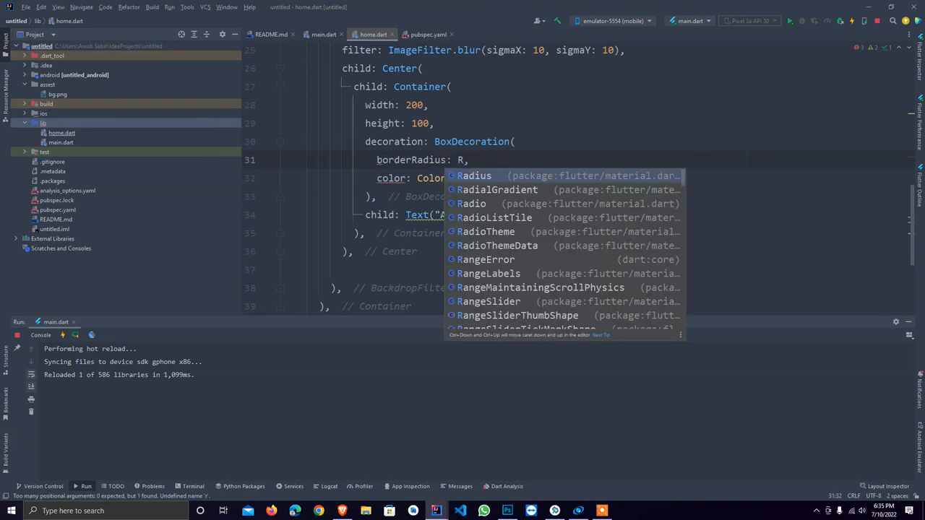
type("adiu")
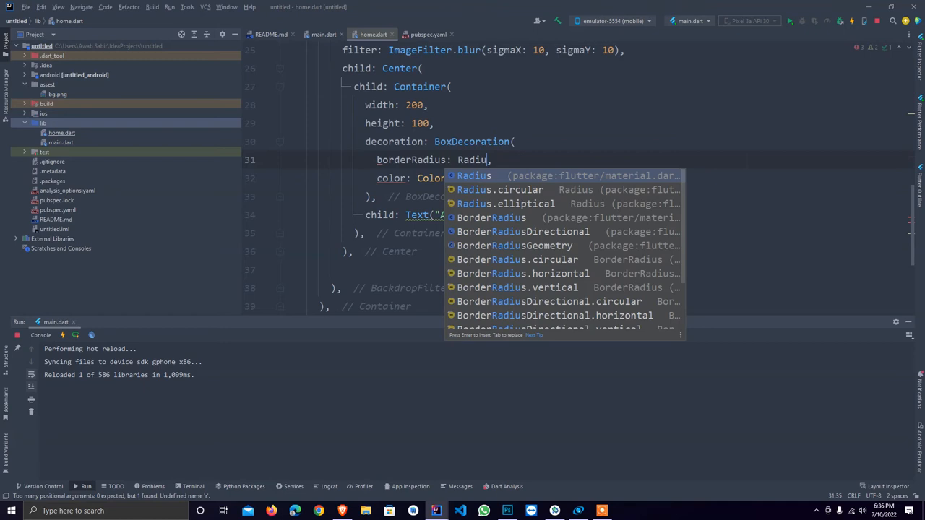
left_click(498, 190)
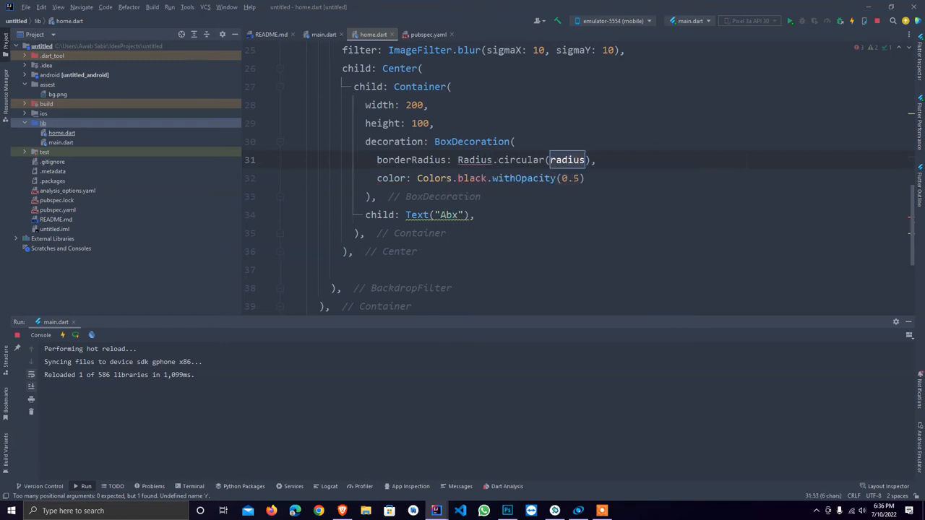
type("10")
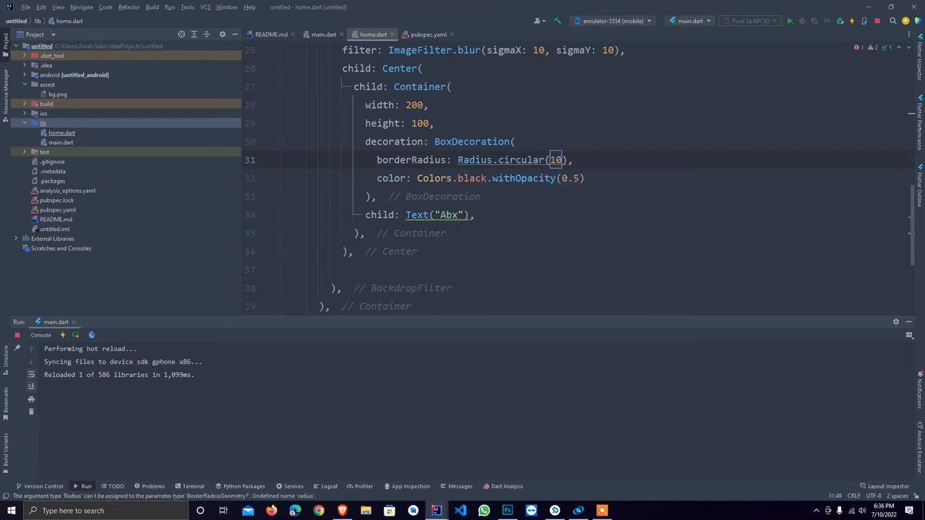
key("BackSpace")
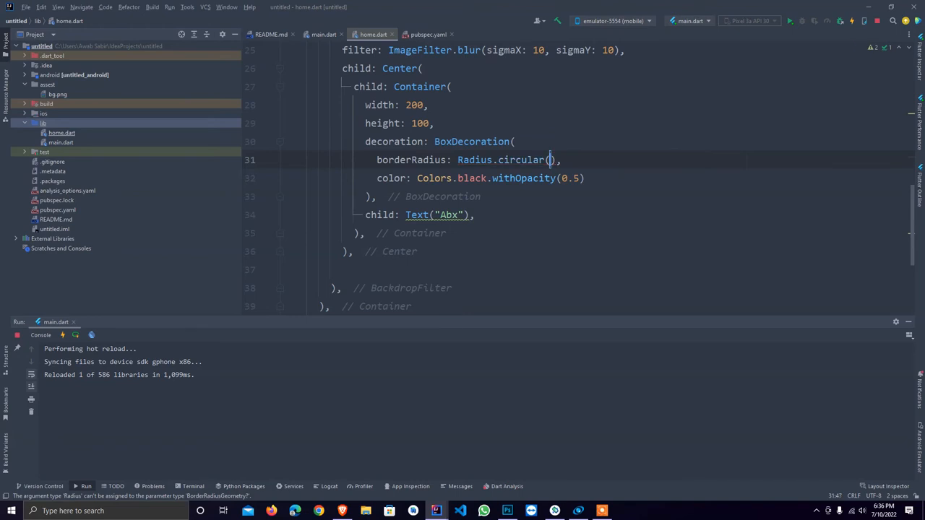
type("20")
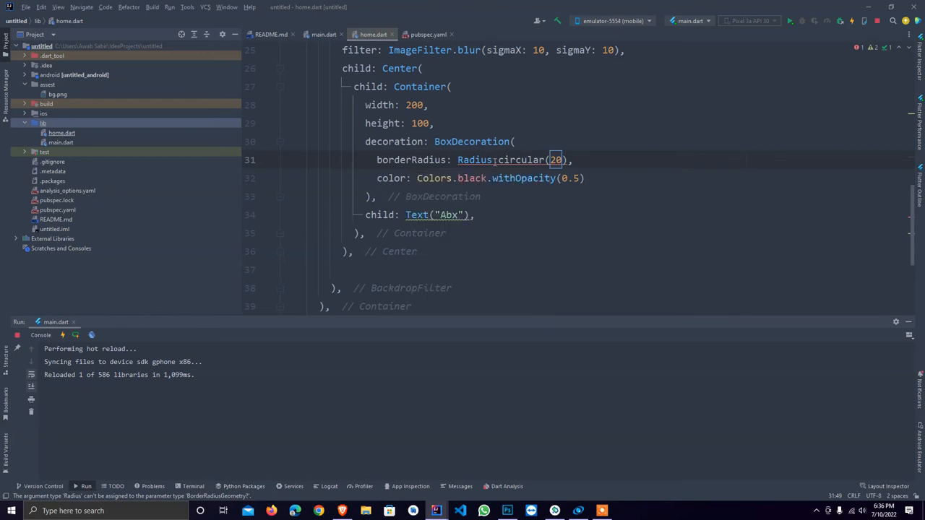
type("Border")
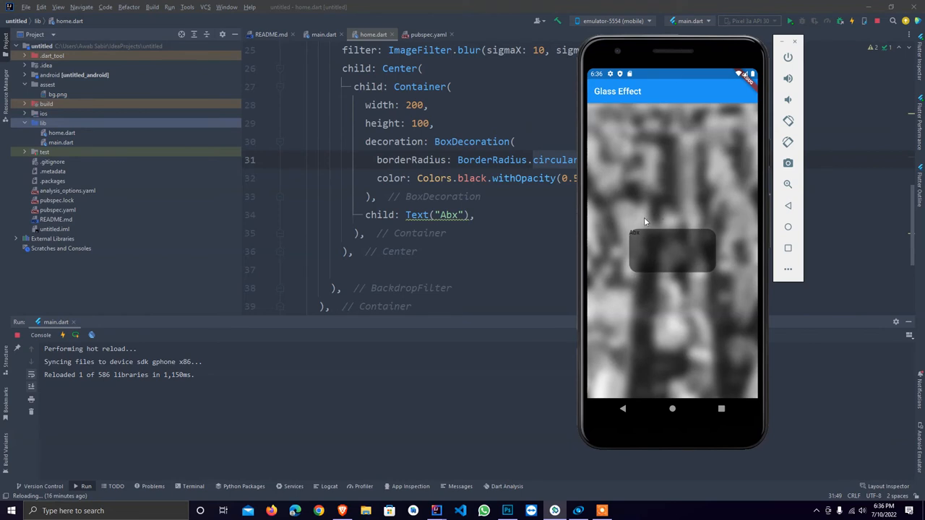
mouse_move(713, 235)
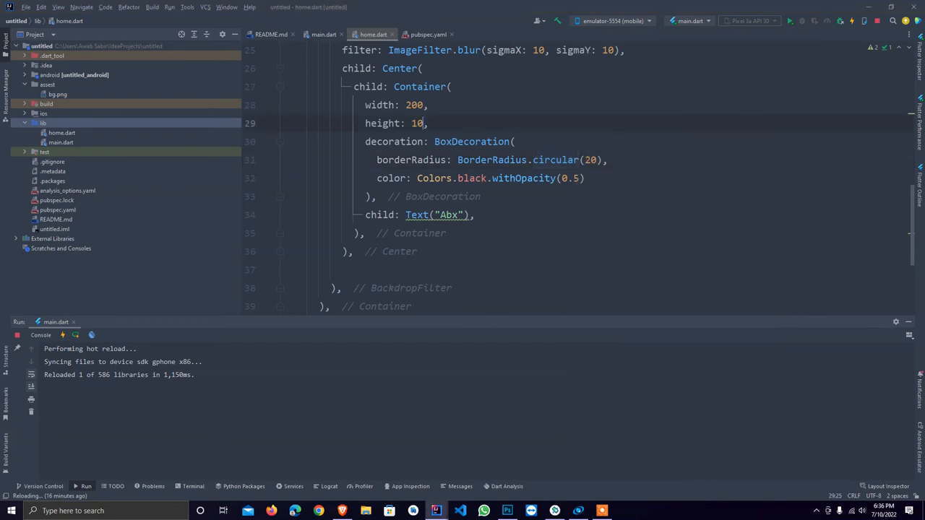
Resize the box to 300×150 and show the quote in white, font size 18.
type("50")
left_click(398, 104)
type("30")
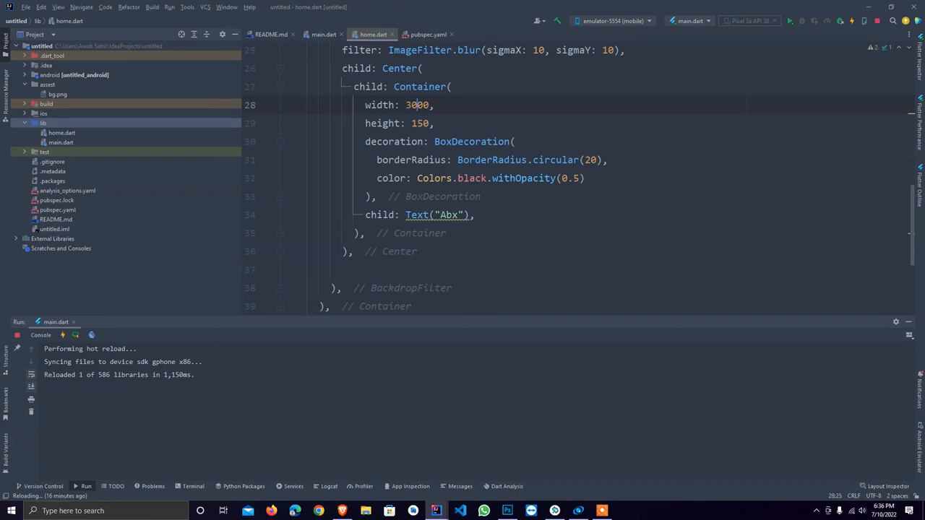
key("BackSpace")
type("style: ,")
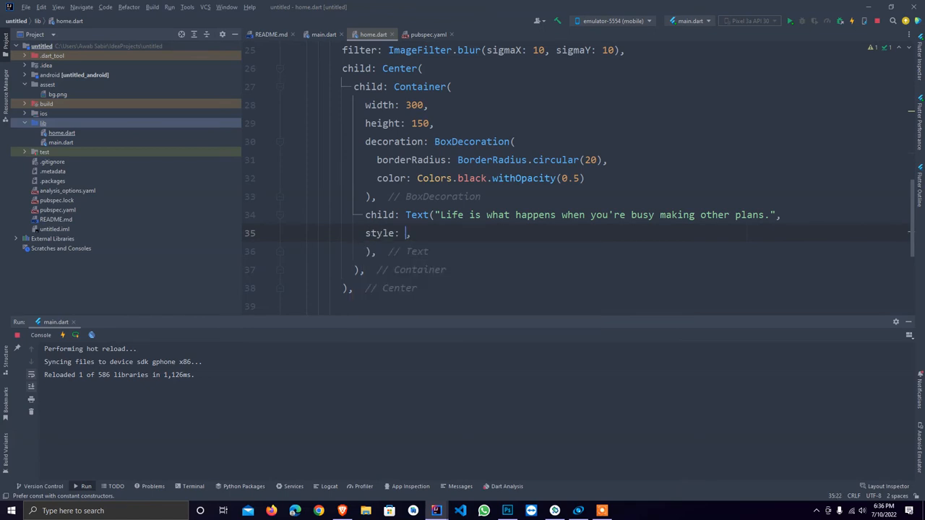
type("TextStyle(")
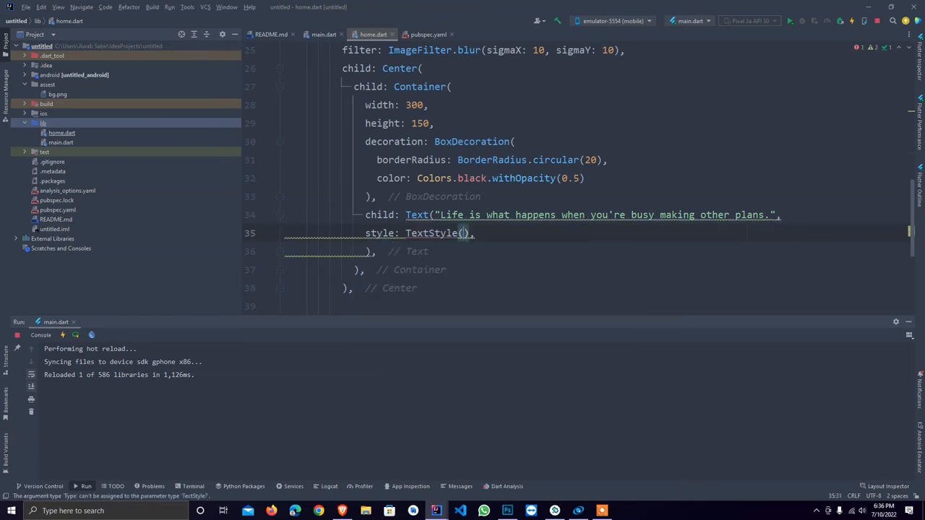
type("color: Colors.white")
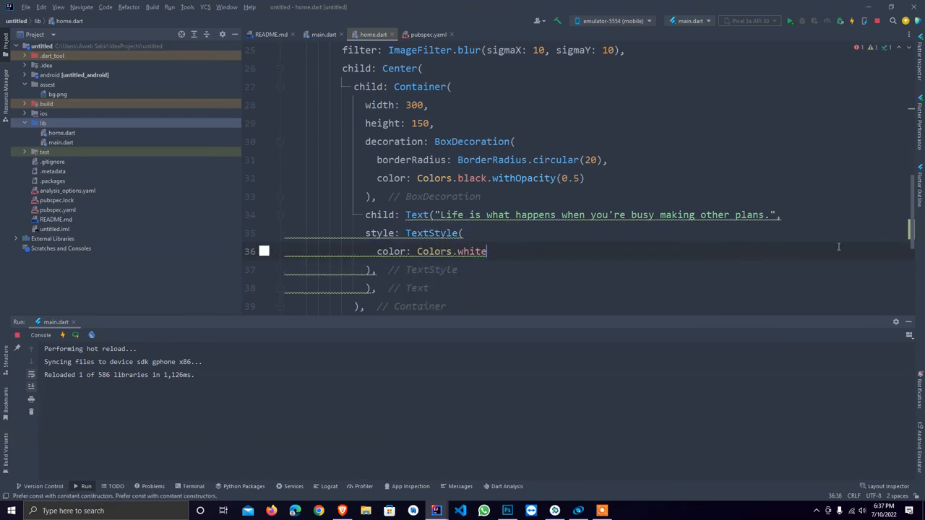
type("fontSize:")
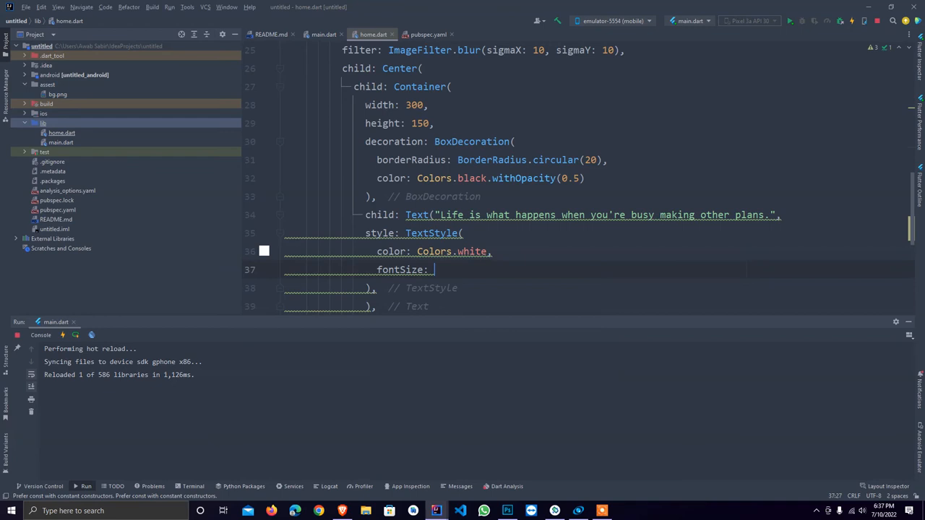
type("18")
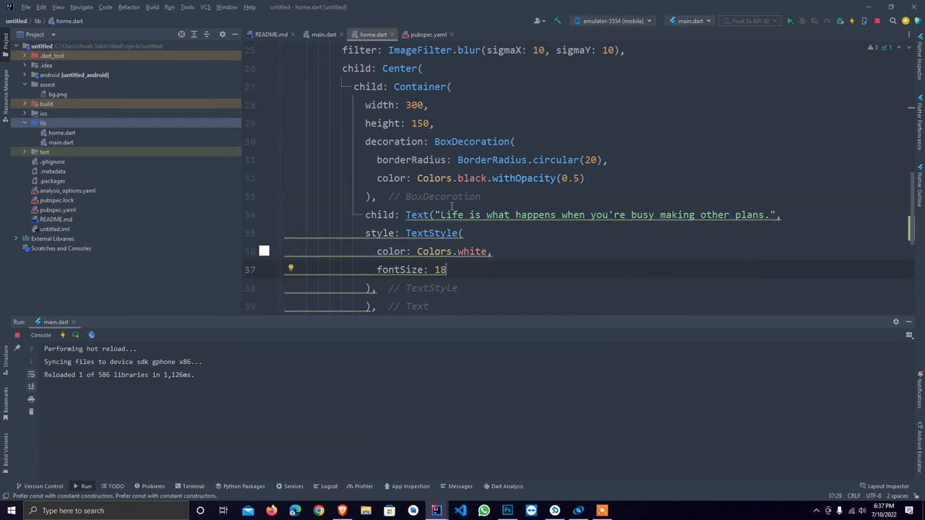
type("cp")
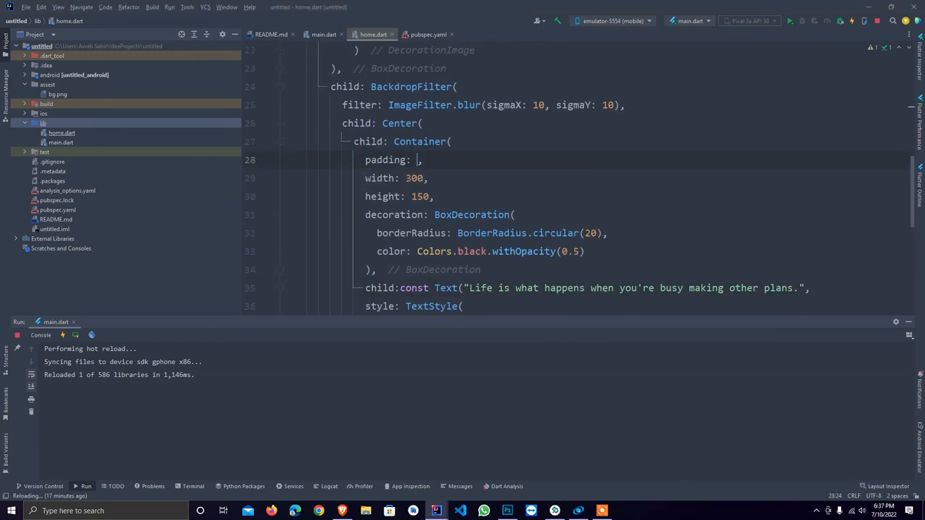
Set the Container's padding to EdgeInsets.all(10).
type("EdgeInsets.all(10")
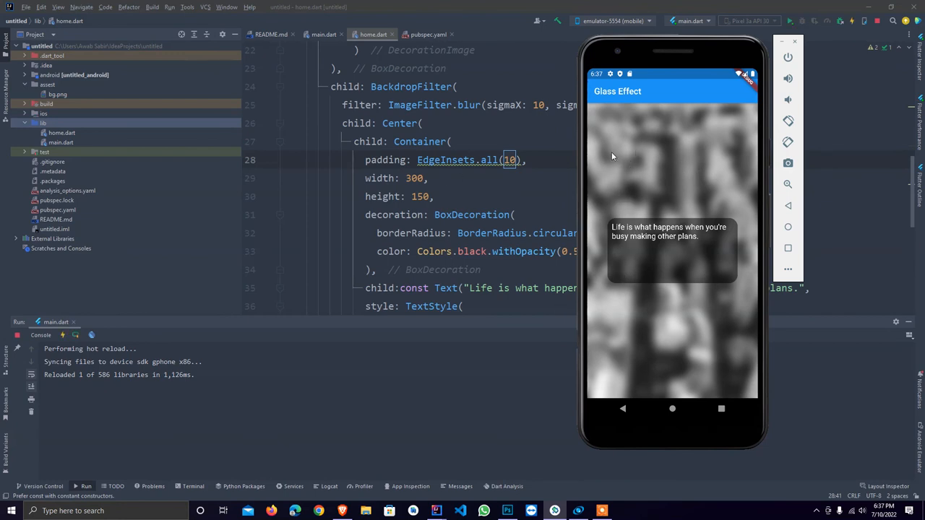
mouse_move(615, 222)
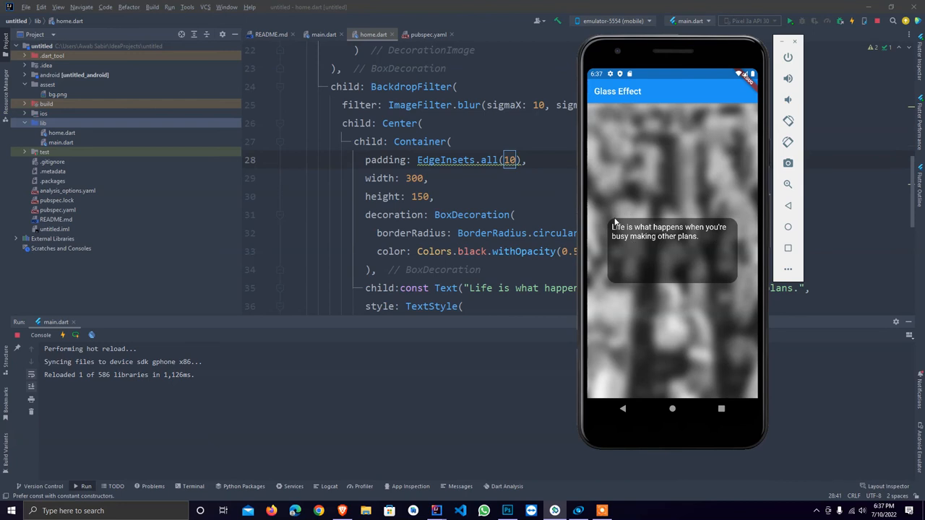
mouse_move(638, 303)
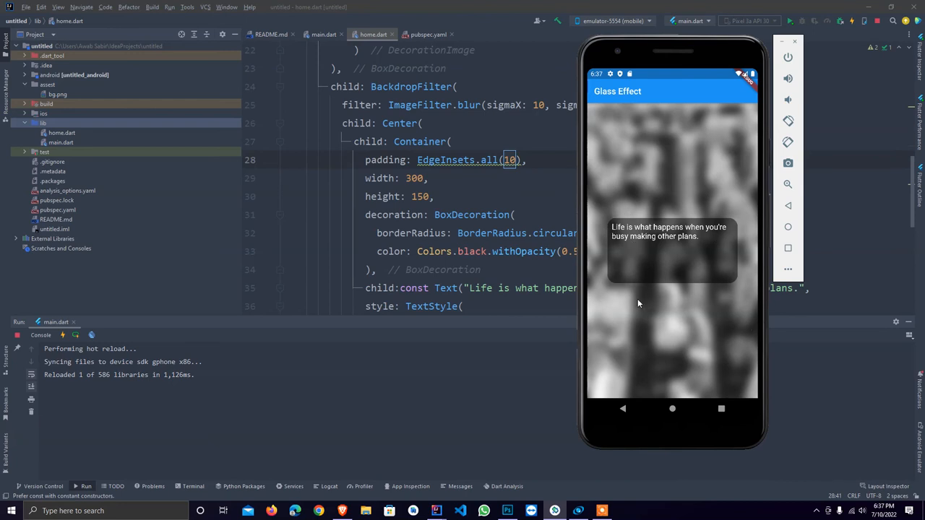
mouse_move(589, 135)
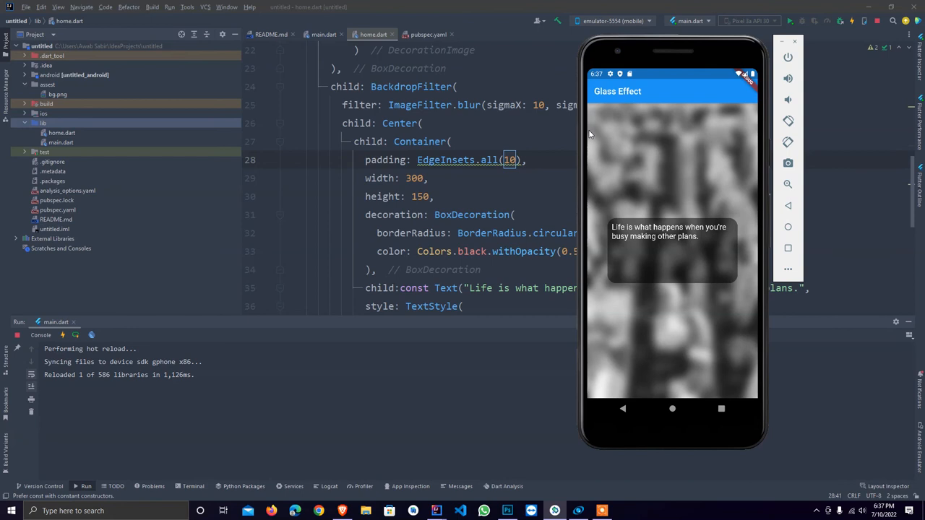
mouse_move(754, 367)
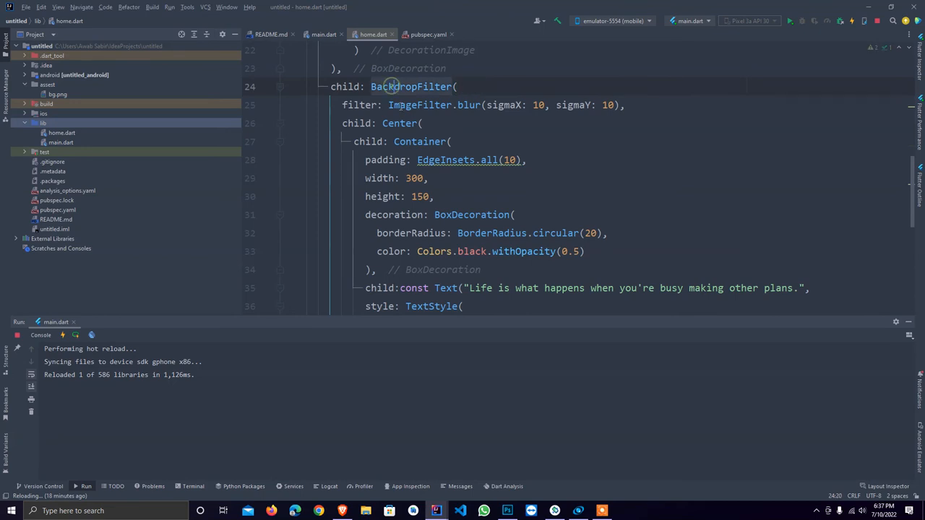
Wrap the BackdropFilter in a ClipRect, then rename it to ClipRRect.
left_click(294, 86)
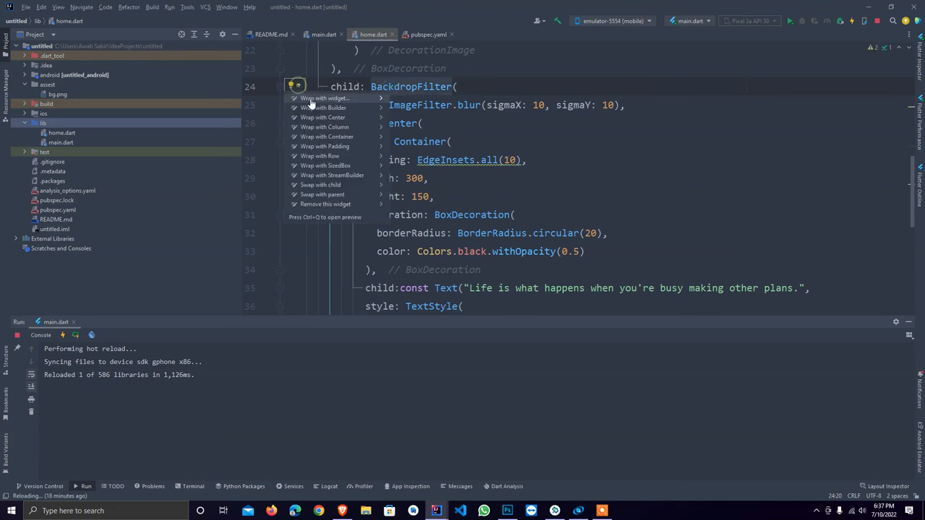
type("Cli(")
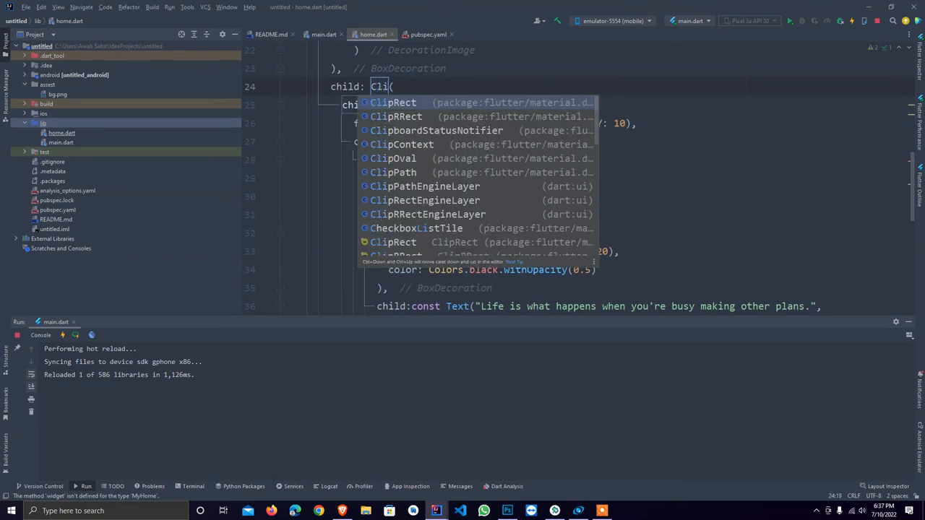
left_click(395, 102)
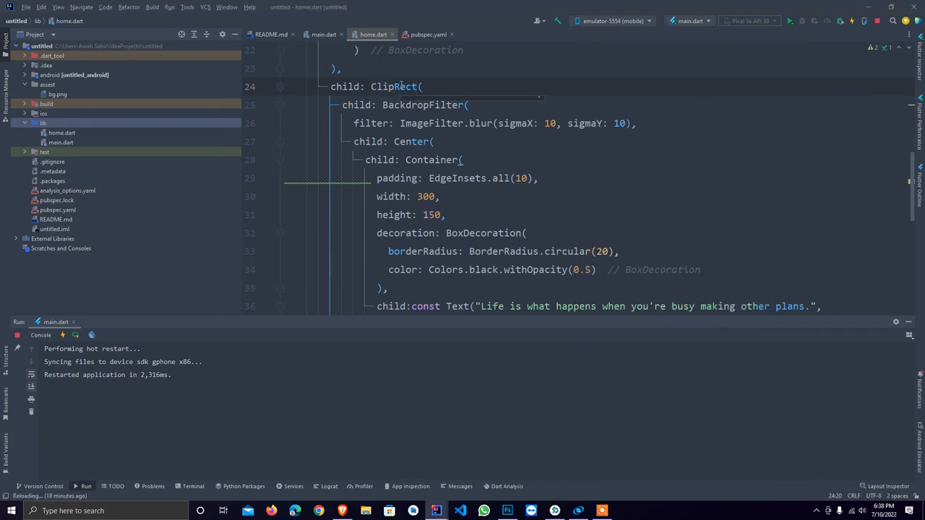
type("R")
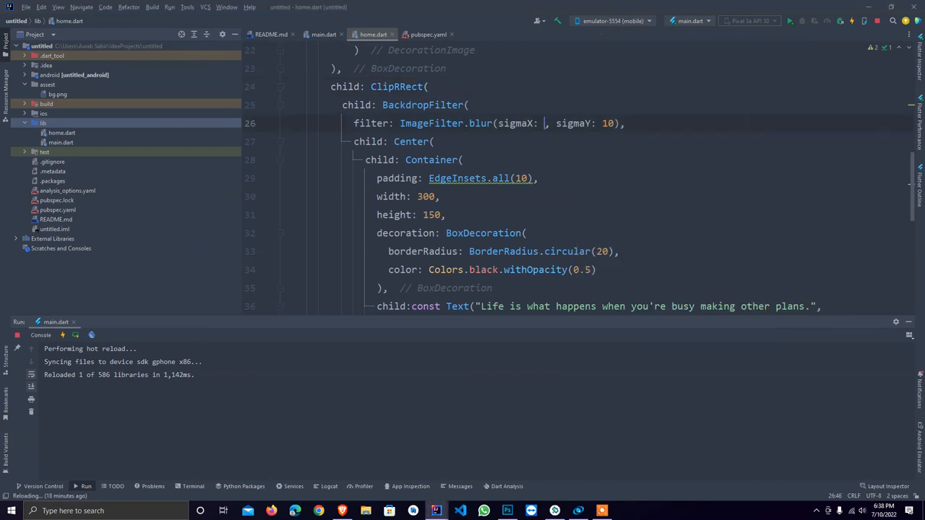
Set ImageFilter.blur sigmaX to 3, leaving sigmaY at 10.
type("3")
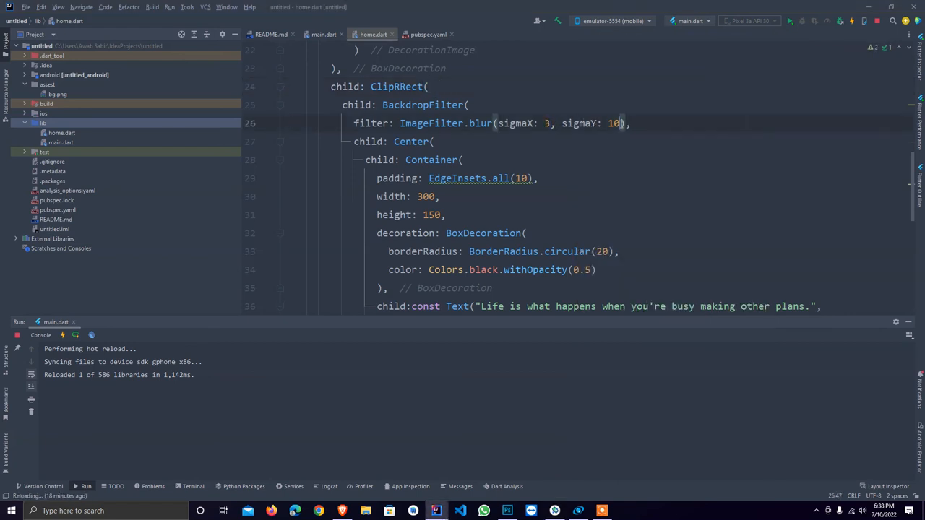